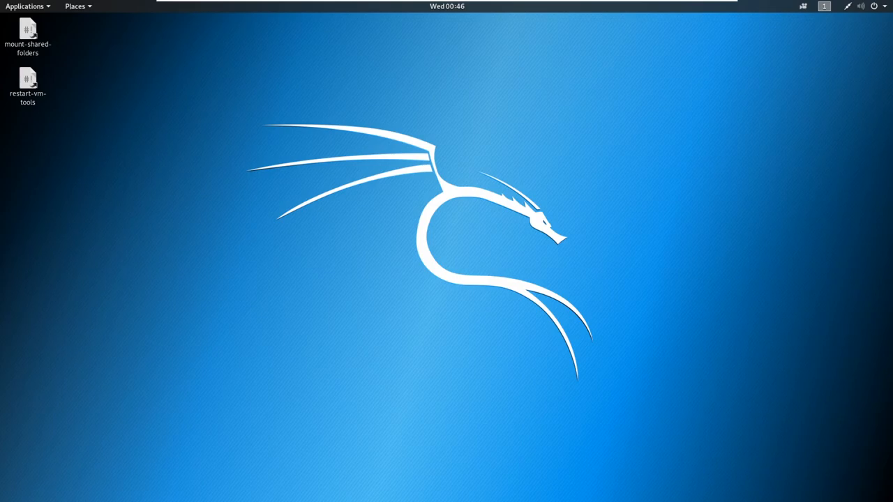
pyautogui.moveTo(137, 4)
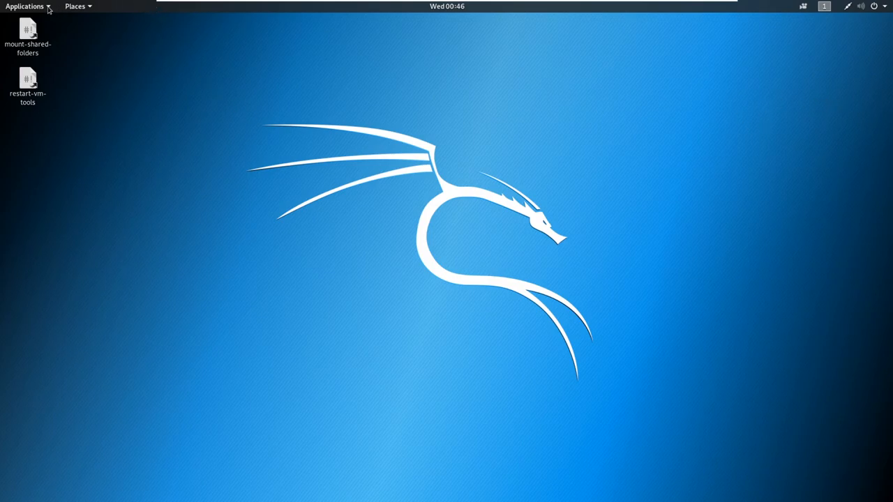
# Step: Launch Burp Suite Community Edition from the Kali Applications menu
pyautogui.click(25, 7)
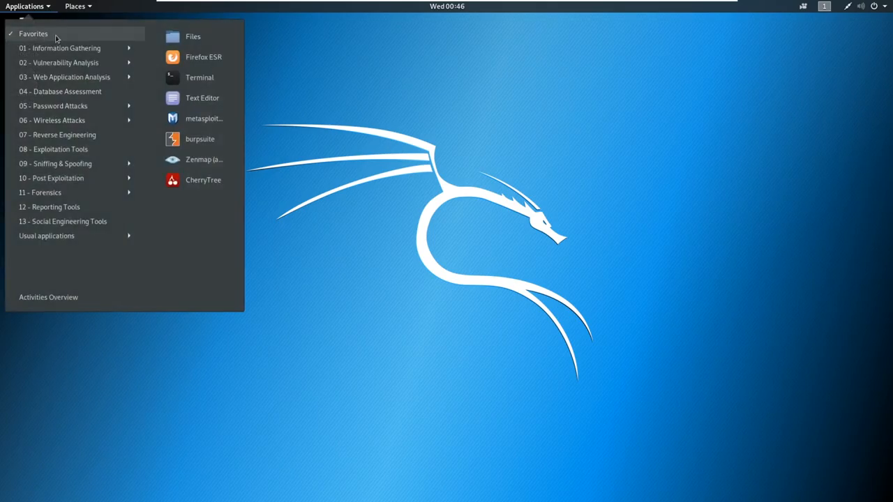
pyautogui.moveTo(200, 138)
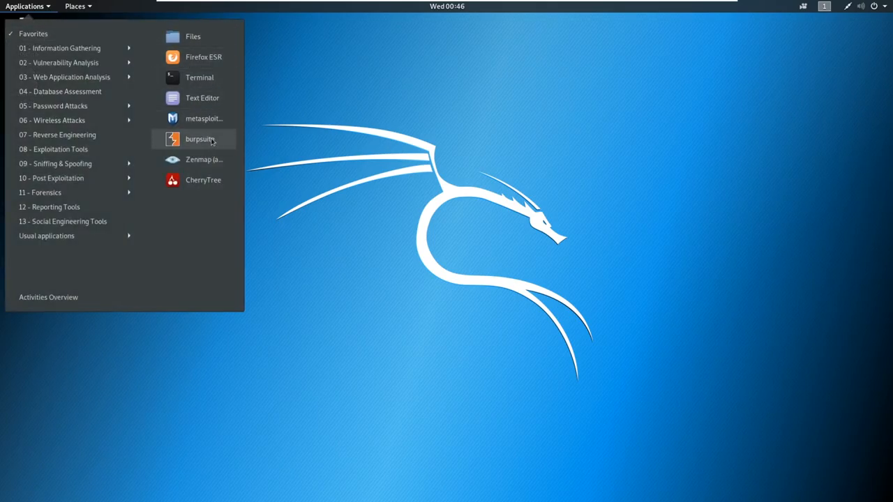
pyautogui.click(201, 139)
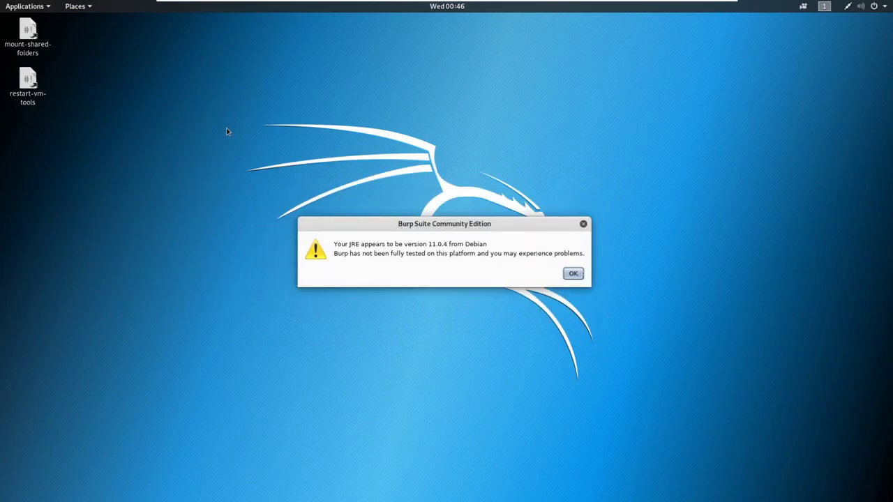
pyautogui.moveTo(237, 137)
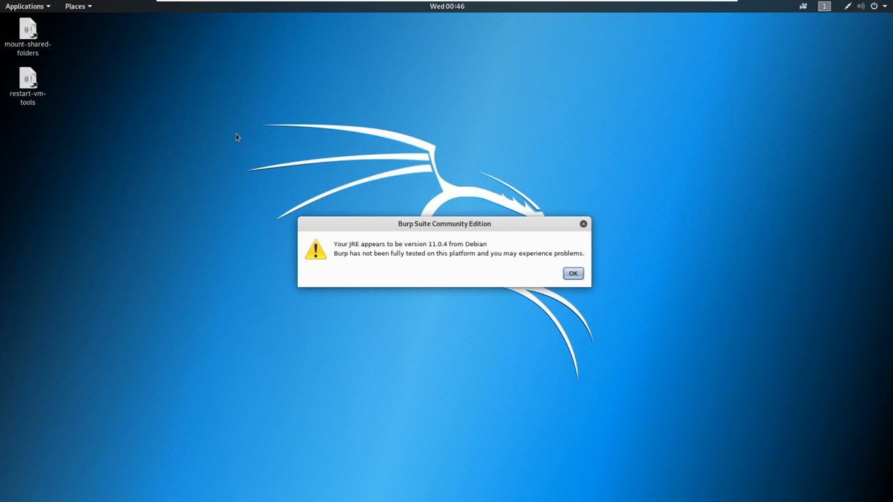
pyautogui.moveTo(341, 252)
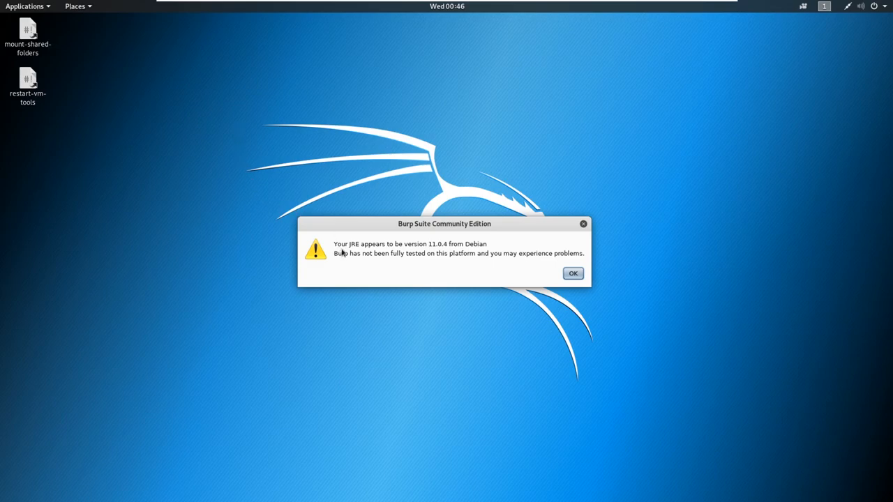
pyautogui.moveTo(440, 277)
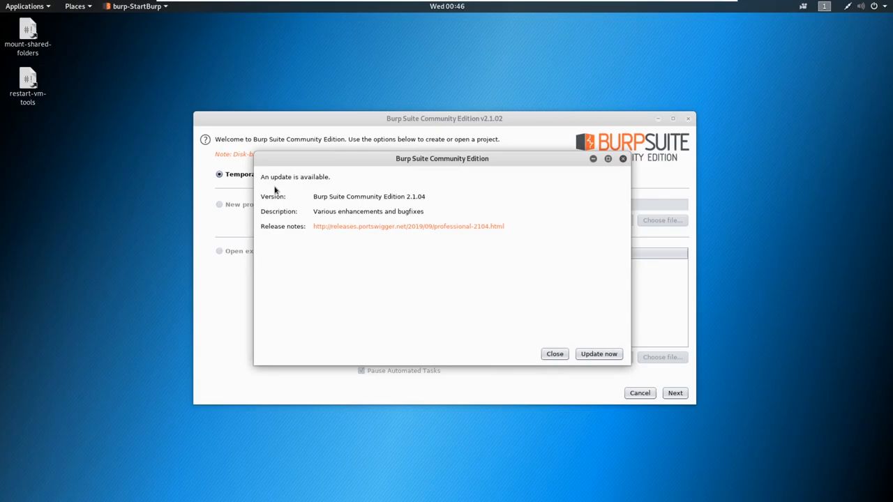
pyautogui.moveTo(303, 206)
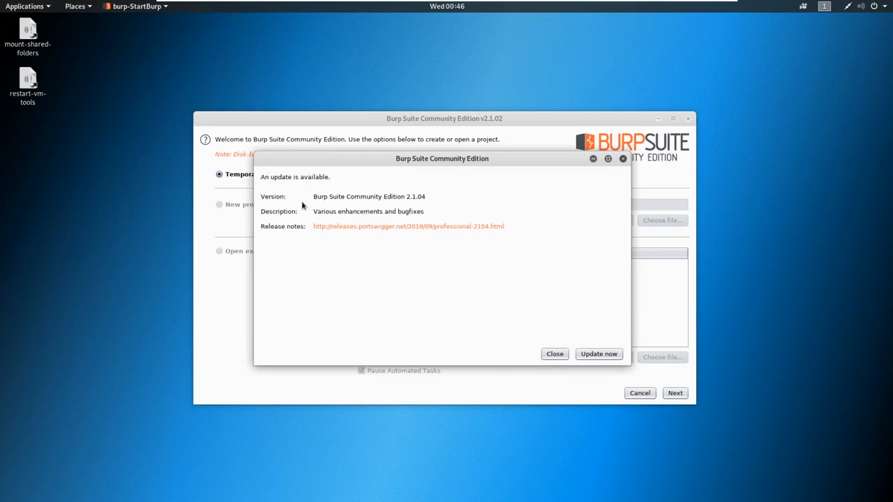
pyautogui.moveTo(338, 230)
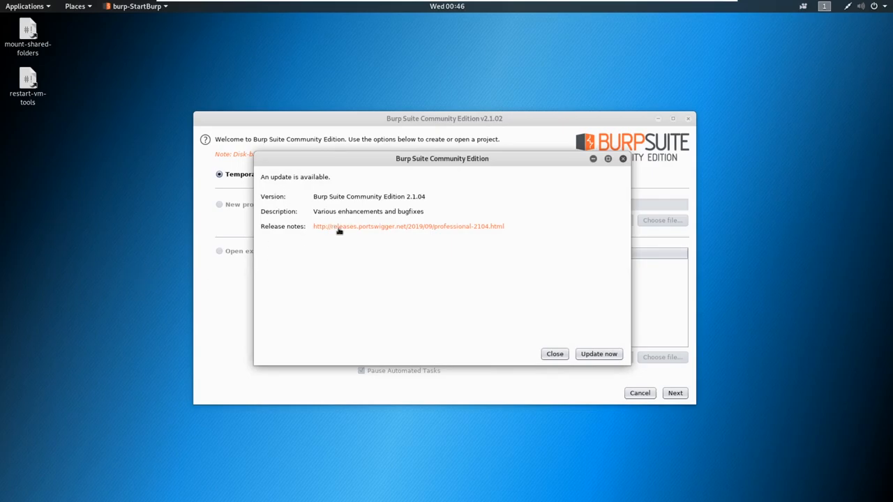
pyautogui.moveTo(555, 353)
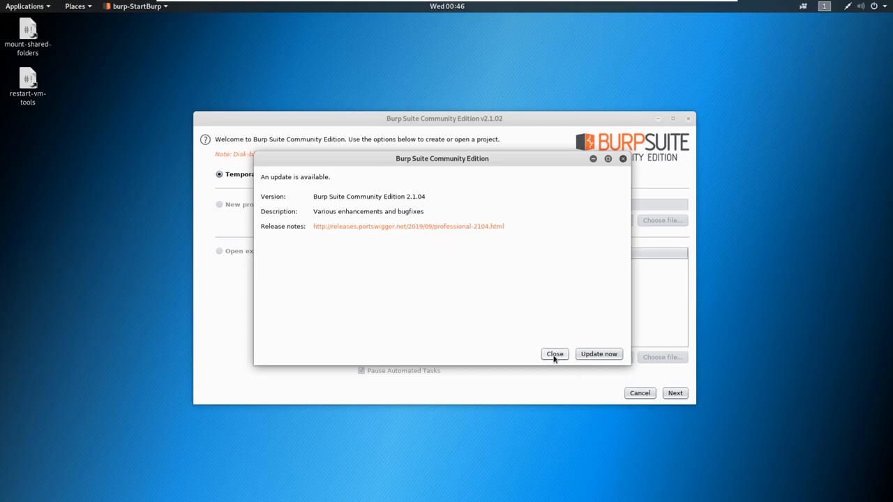
# Step: Dismiss the update notice and start a temporary project using Burp defaults
pyautogui.click(555, 354)
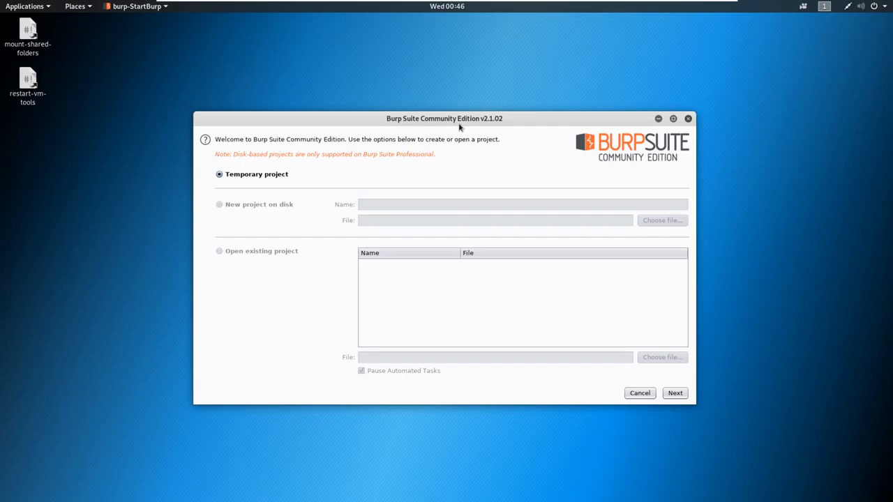
pyautogui.moveTo(297, 180)
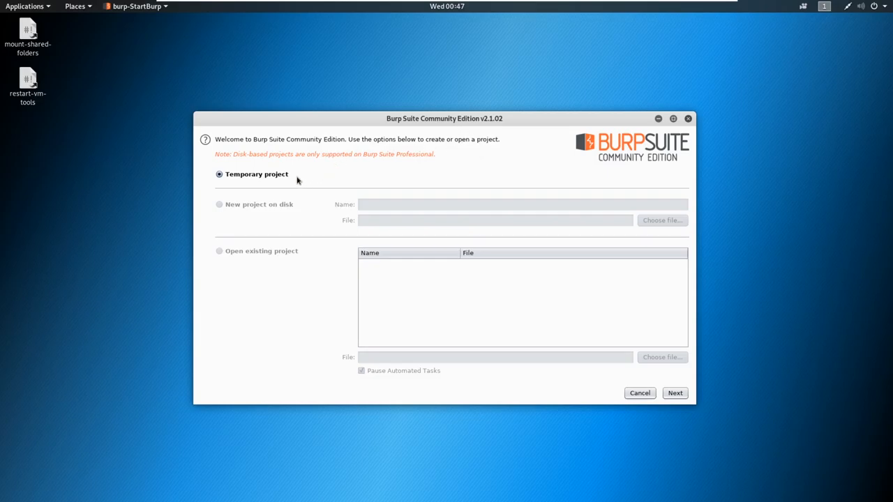
pyautogui.moveTo(674, 393)
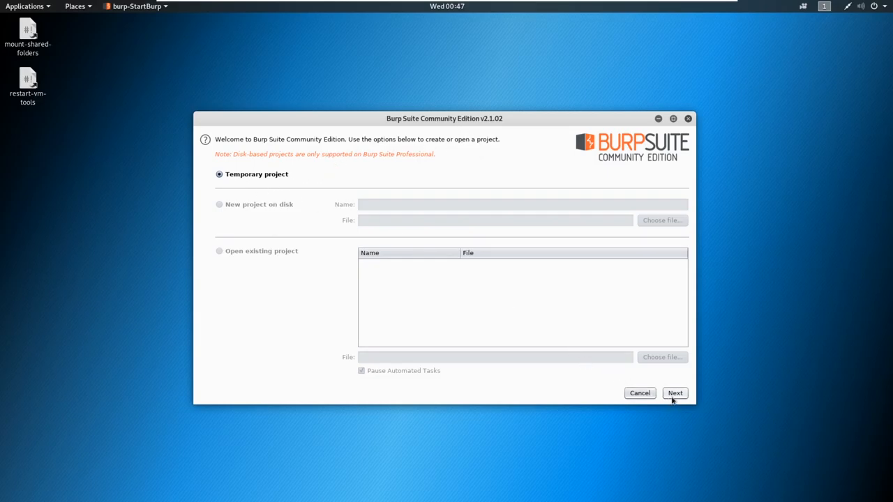
pyautogui.click(674, 393)
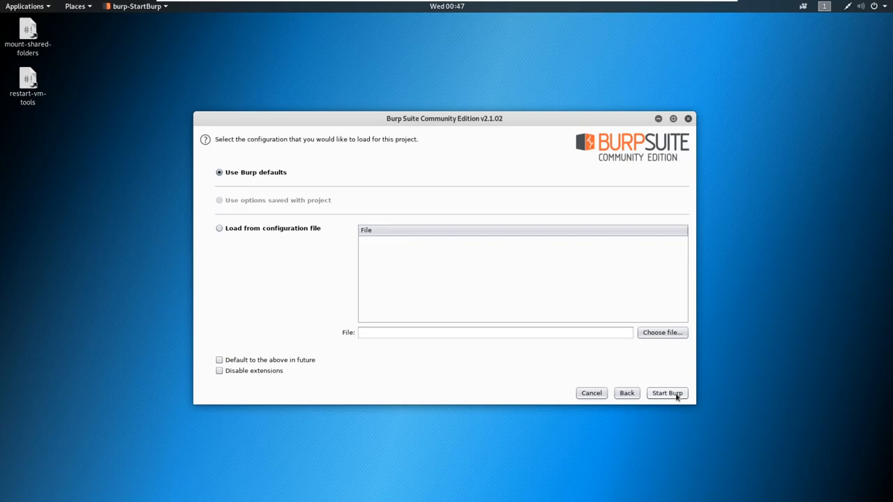
pyautogui.click(666, 393)
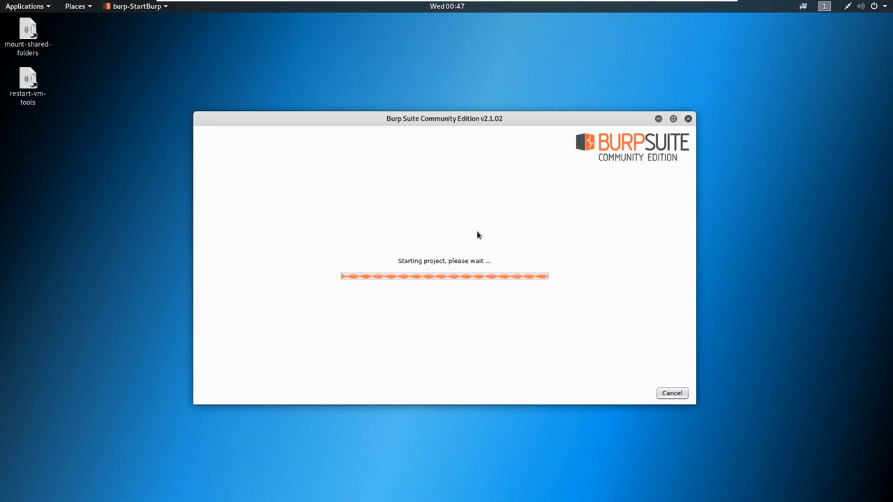
pyautogui.moveTo(390, 115)
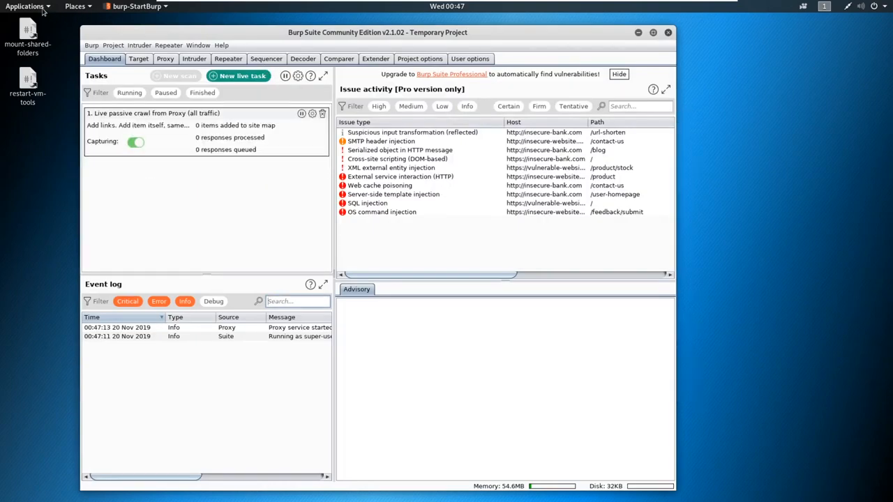
# Step: Launch Firefox ESR and scroll its Preferences down to the Network Proxy section
pyautogui.click(25, 7)
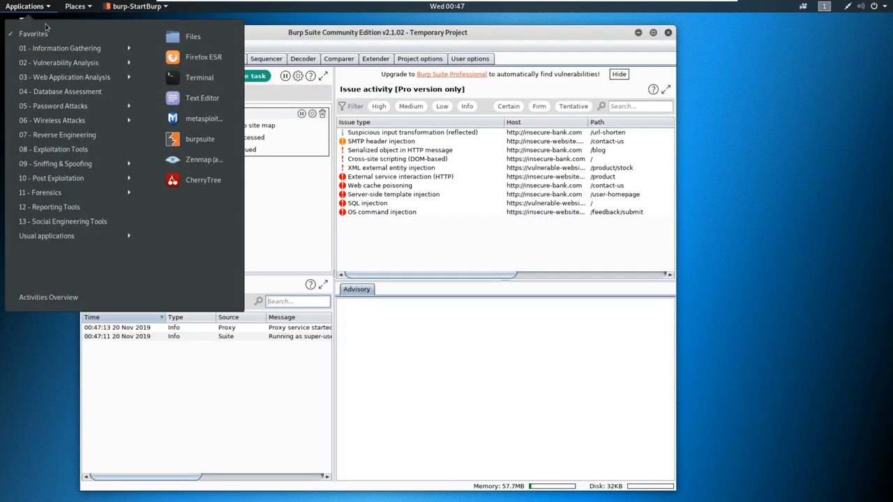
pyautogui.moveTo(204, 57)
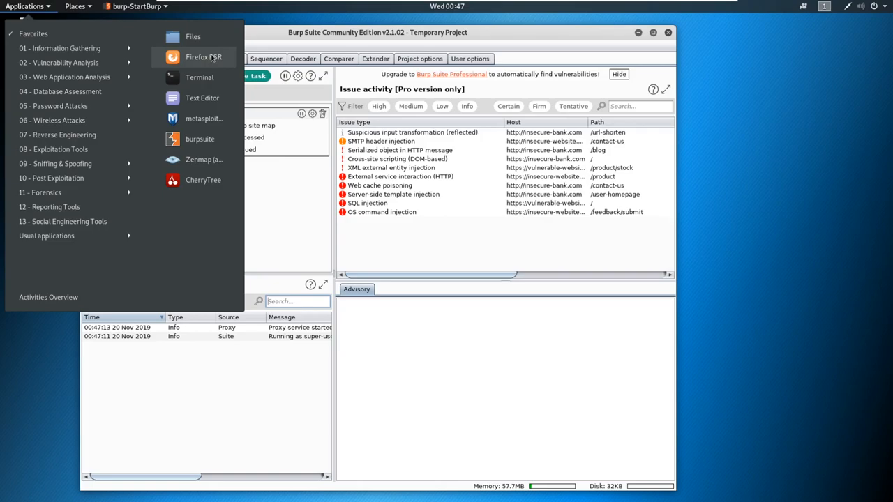
pyautogui.click(203, 57)
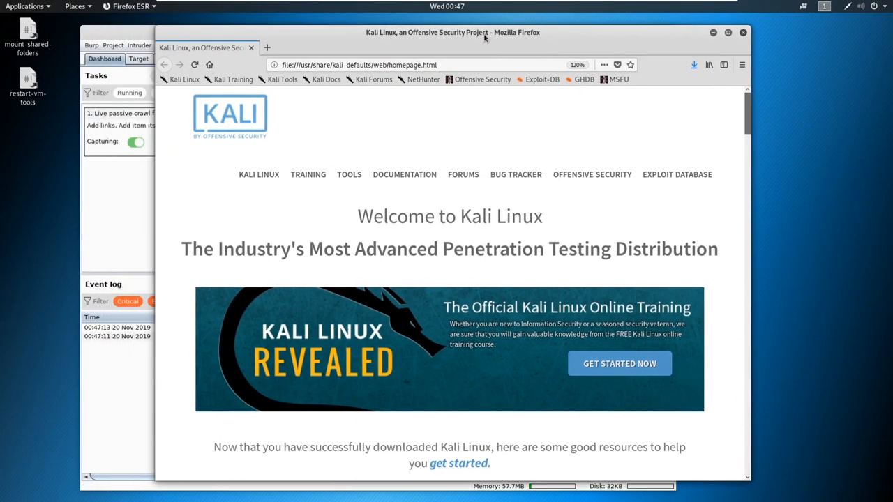
pyautogui.moveTo(741, 65)
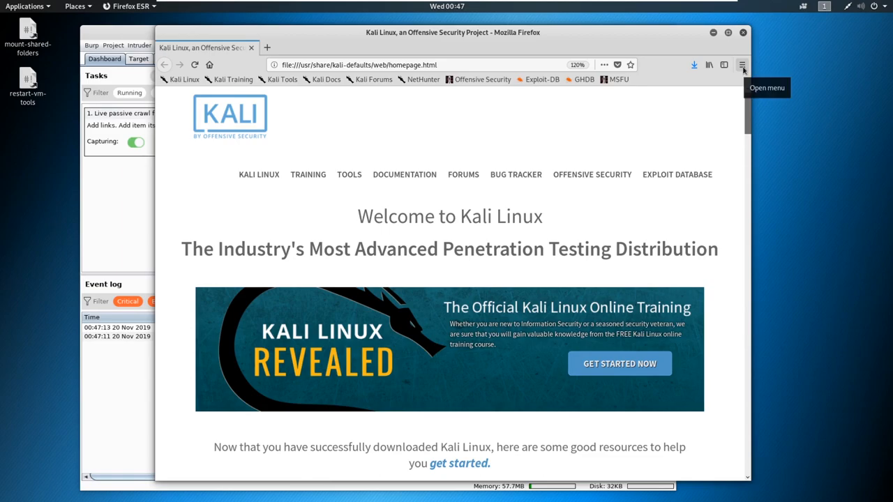
pyautogui.click(742, 64)
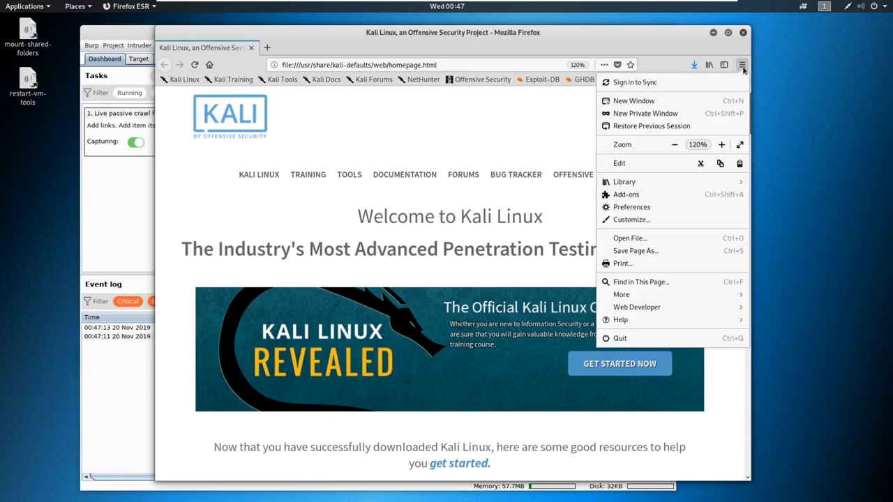
pyautogui.moveTo(671, 206)
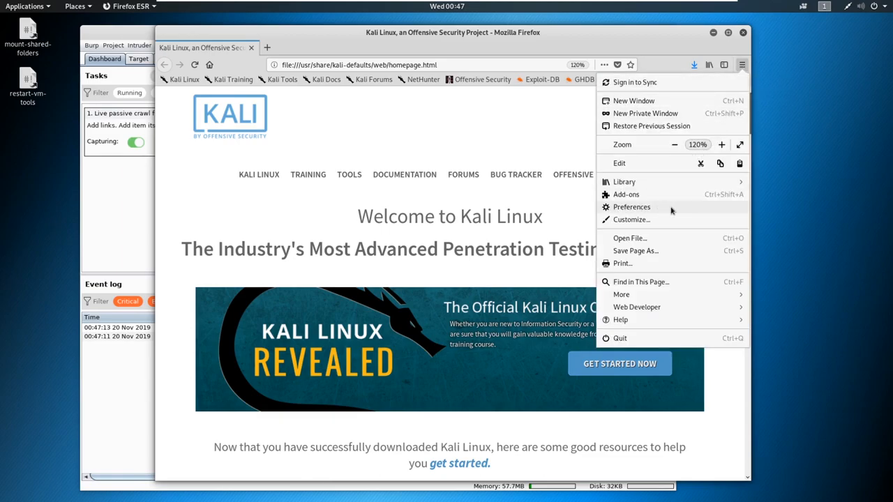
pyautogui.click(631, 207)
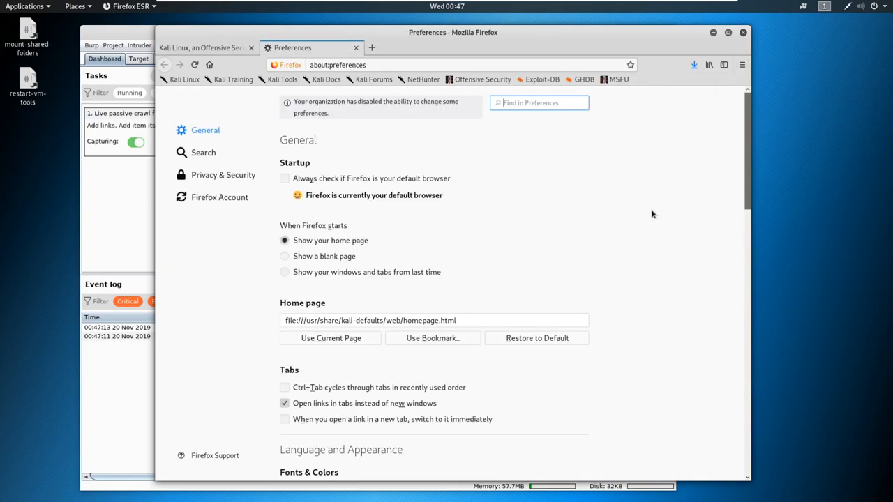
pyautogui.scroll(-3)
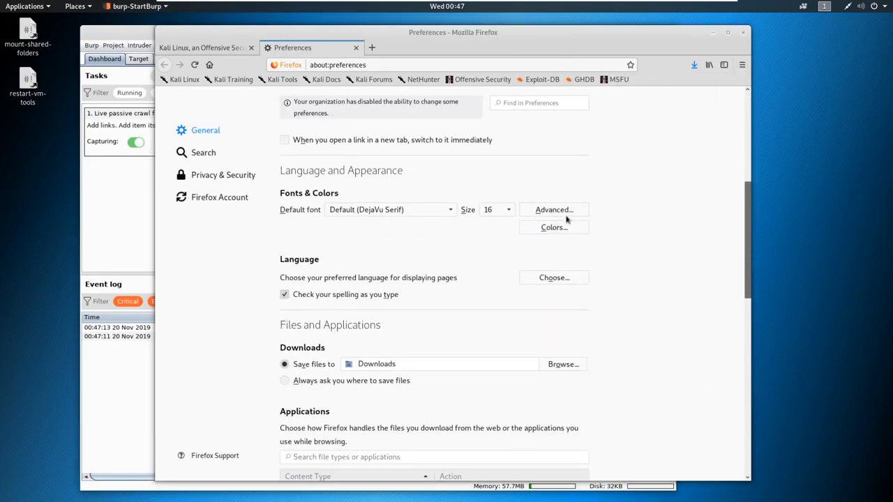
pyautogui.scroll(-3)
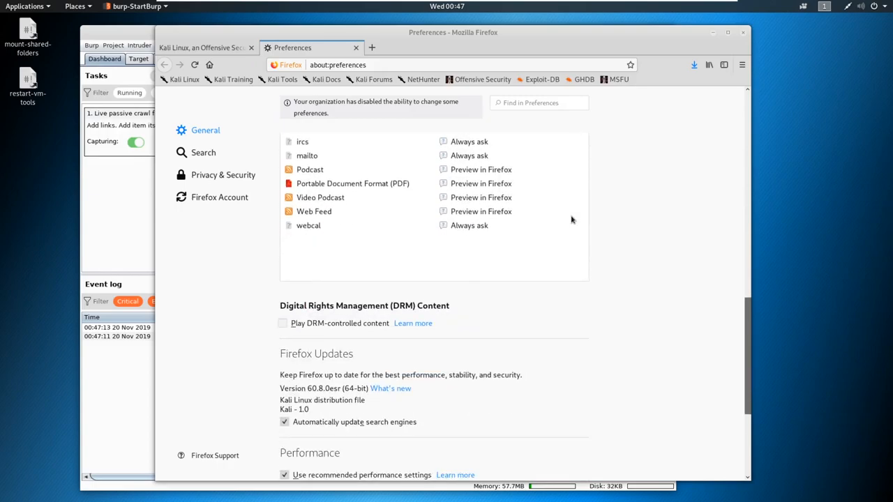
pyautogui.scroll(-3)
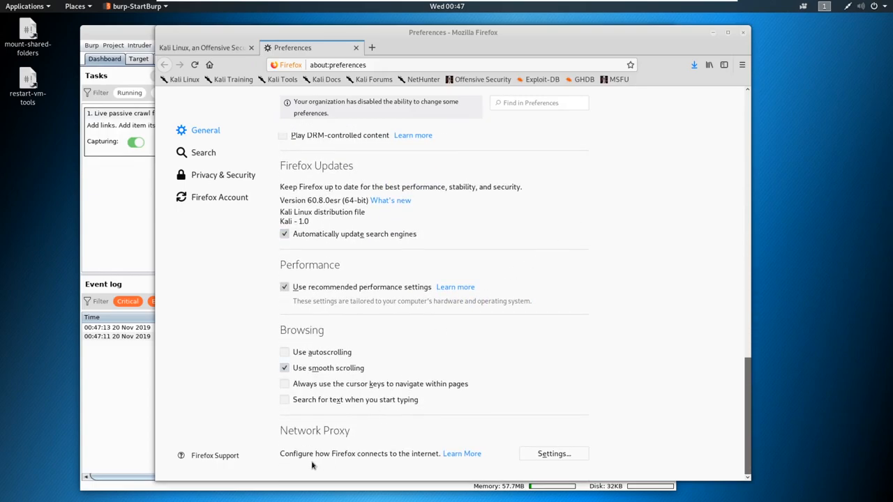
# Step: Set manual proxy 127.0.0.1 port 8080 for all protocols in Connection Settings
pyautogui.click(553, 454)
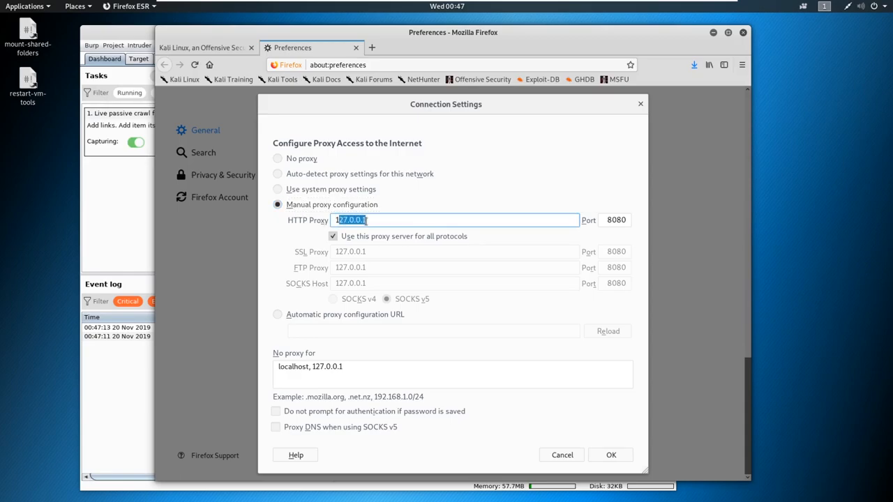
pyautogui.click(378, 220)
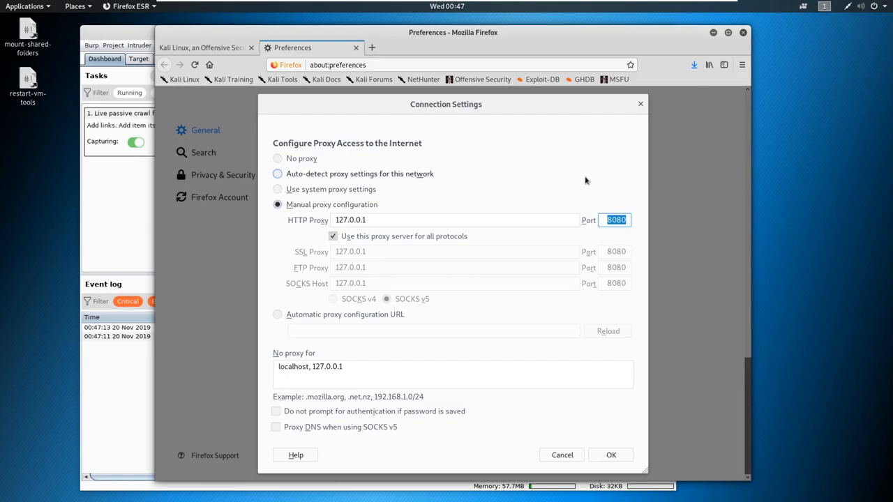
pyautogui.moveTo(573, 176)
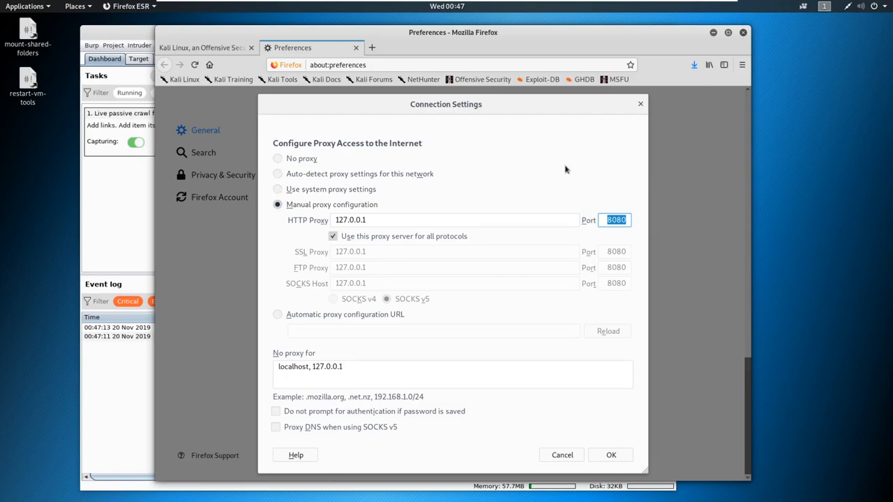
pyautogui.moveTo(401, 254)
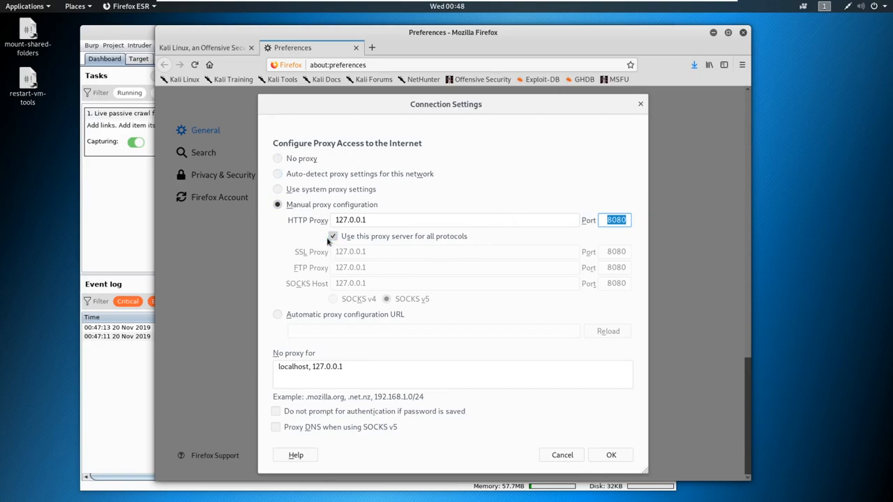
pyautogui.click(333, 235)
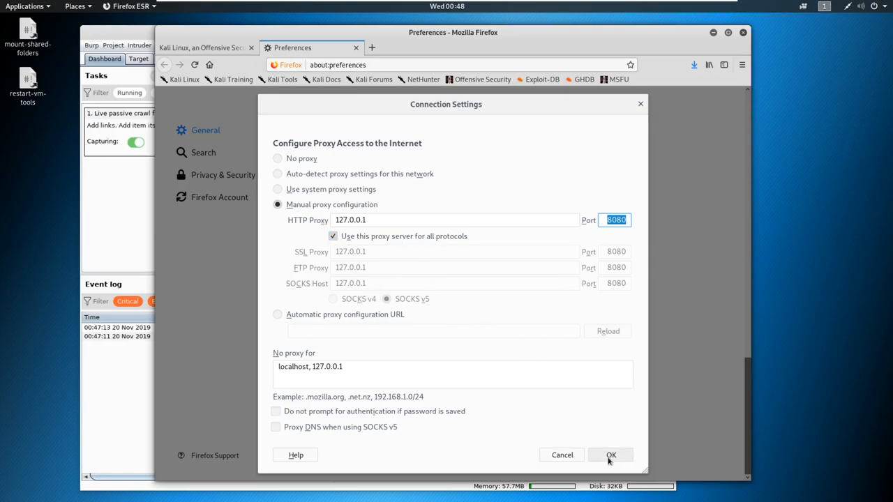
pyautogui.click(610, 455)
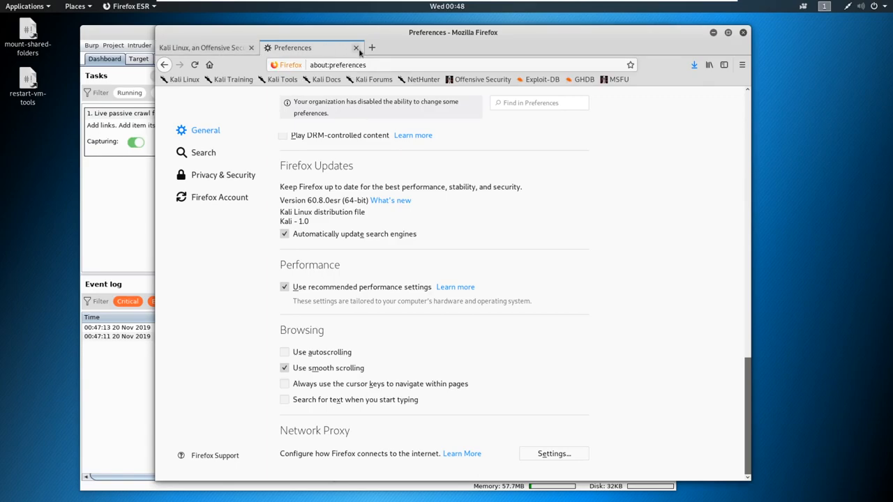
pyautogui.click(371, 47)
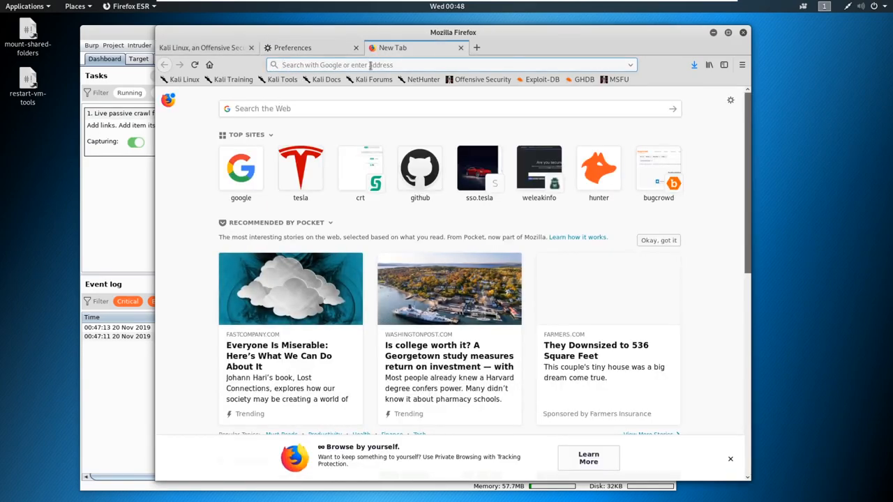
pyautogui.write('https://burp')
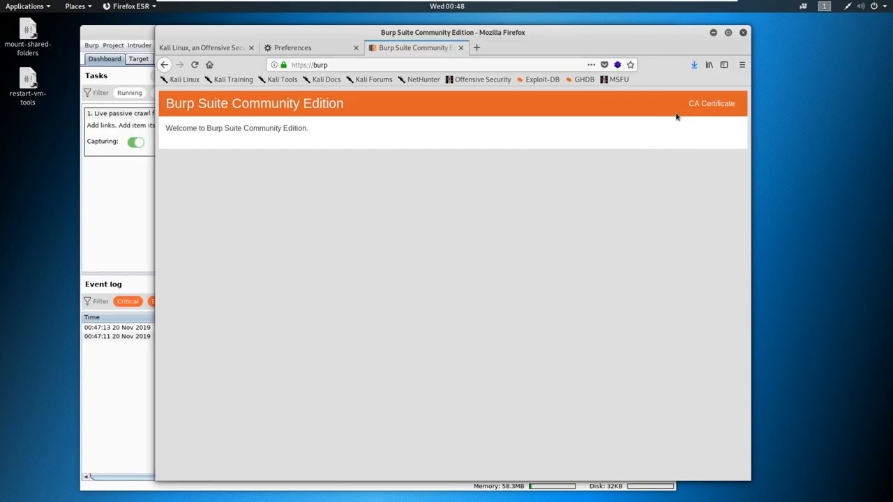
pyautogui.moveTo(548, 372)
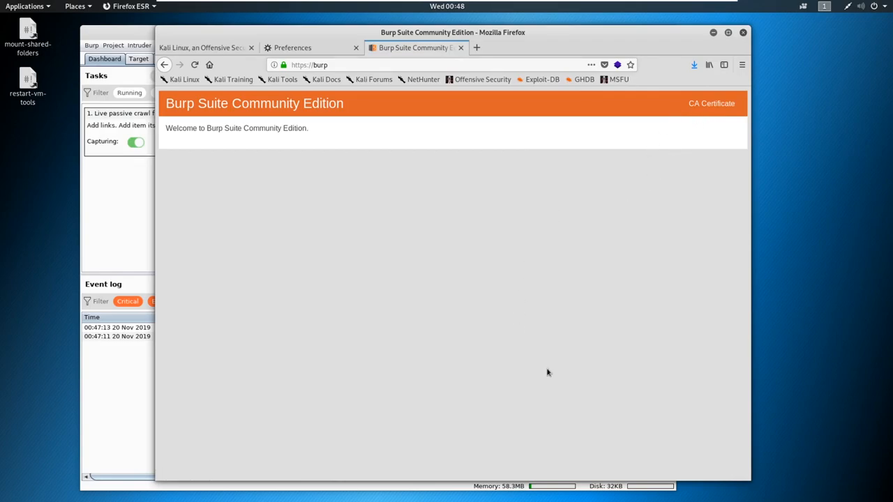
pyautogui.moveTo(494, 363)
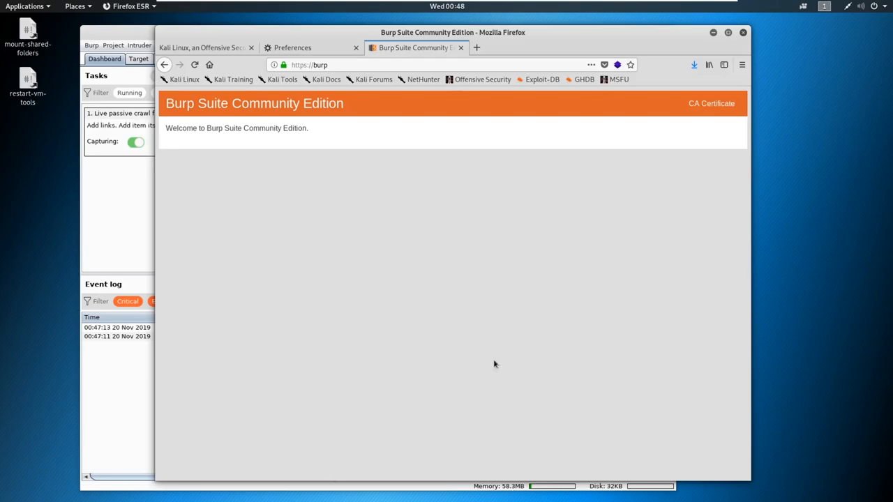
pyautogui.moveTo(524, 317)
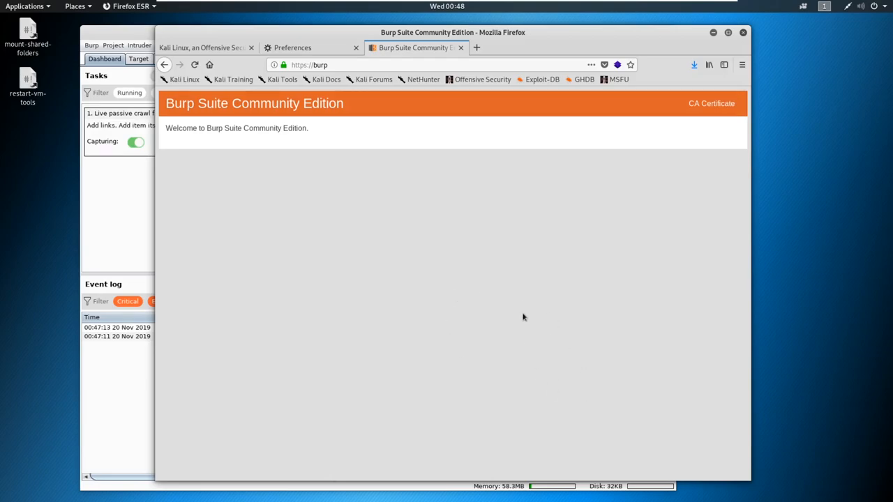
pyautogui.moveTo(511, 249)
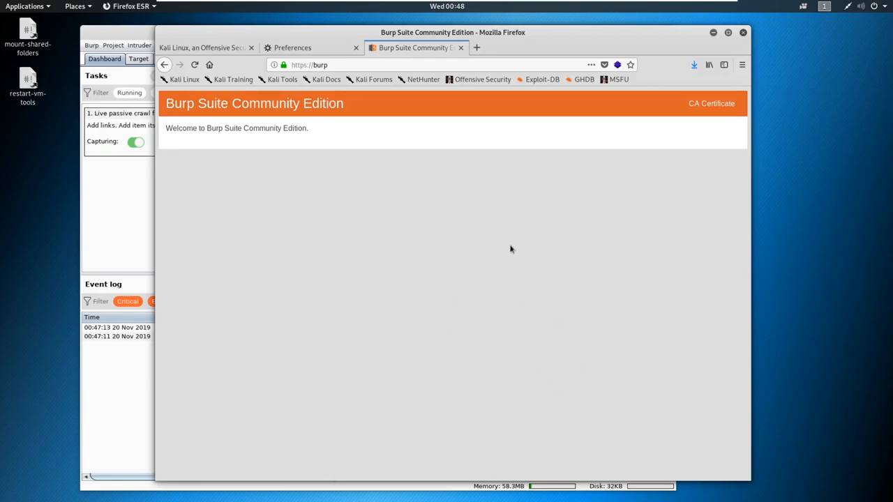
pyautogui.moveTo(468, 193)
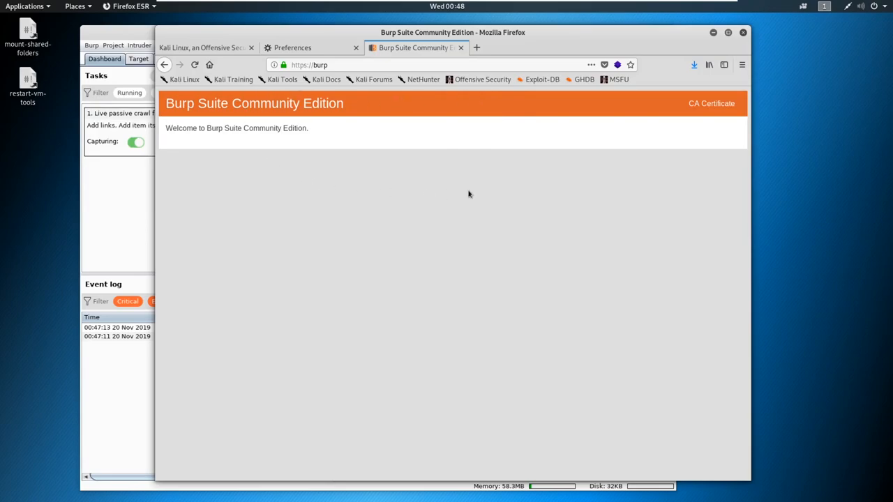
pyautogui.moveTo(359, 117)
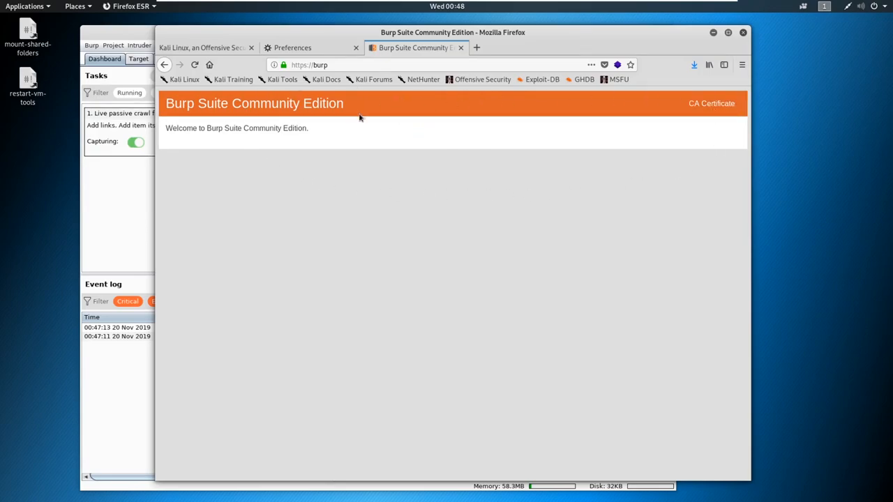
pyautogui.moveTo(711, 103)
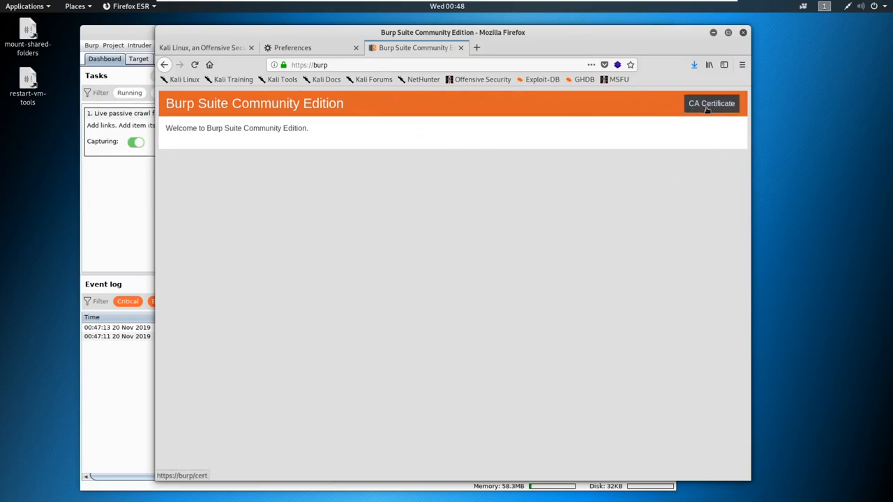
pyautogui.click(711, 103)
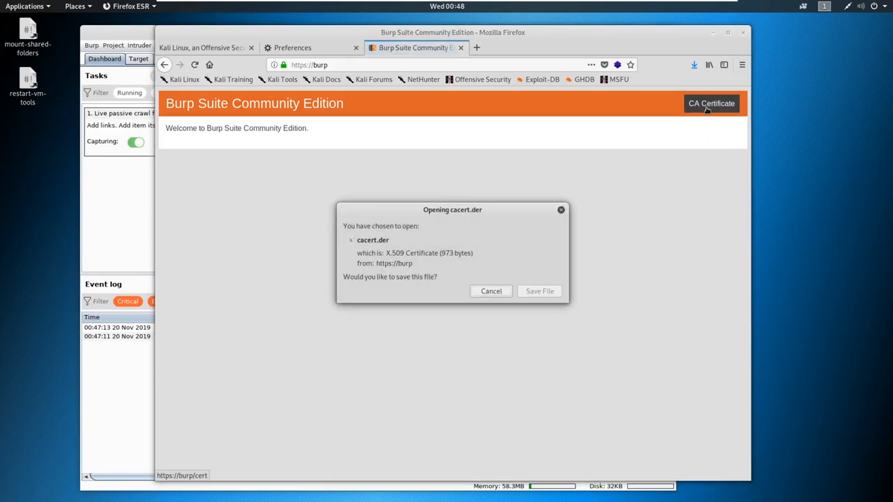
pyautogui.moveTo(539, 290)
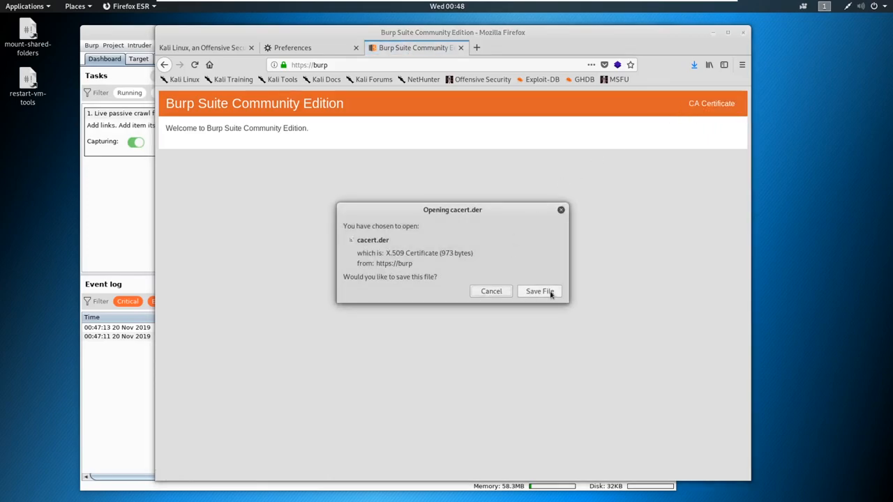
pyautogui.click(540, 291)
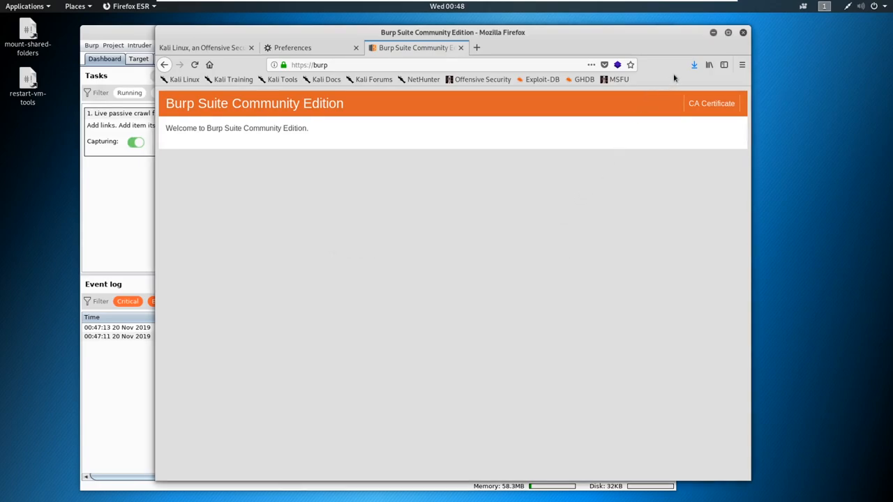
# Step: Verify cacert.der downloaded, then scroll Privacy & Security preferences to Certificates
pyautogui.click(693, 64)
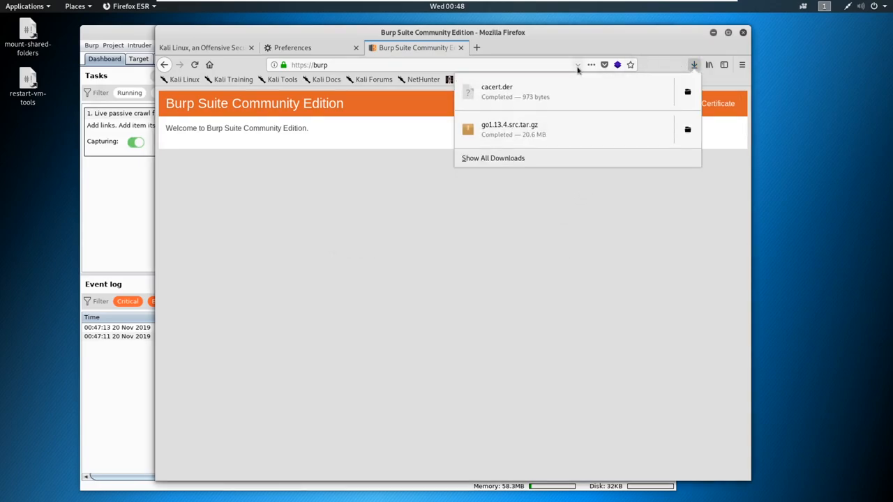
pyautogui.click(658, 259)
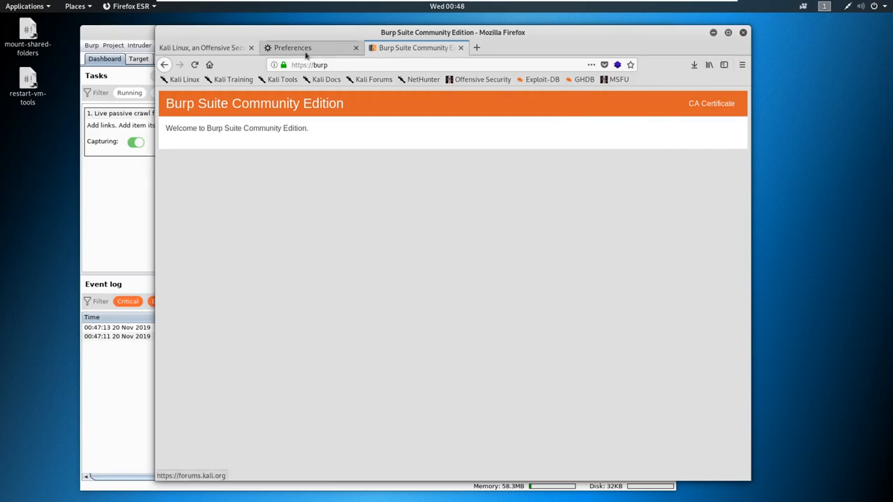
pyautogui.click(292, 47)
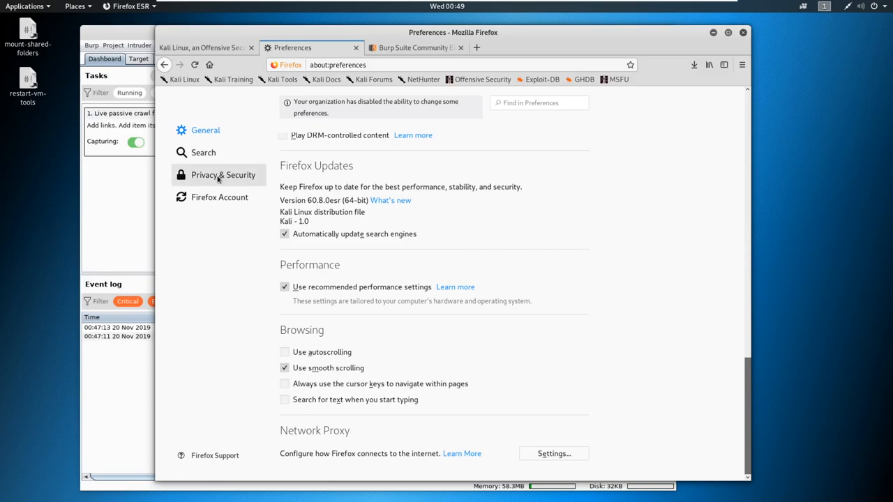
pyautogui.click(223, 175)
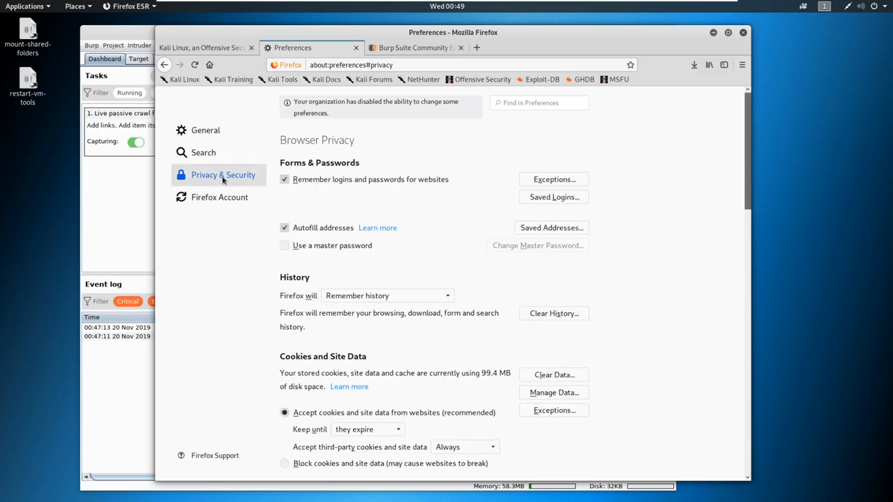
pyautogui.scroll(-3)
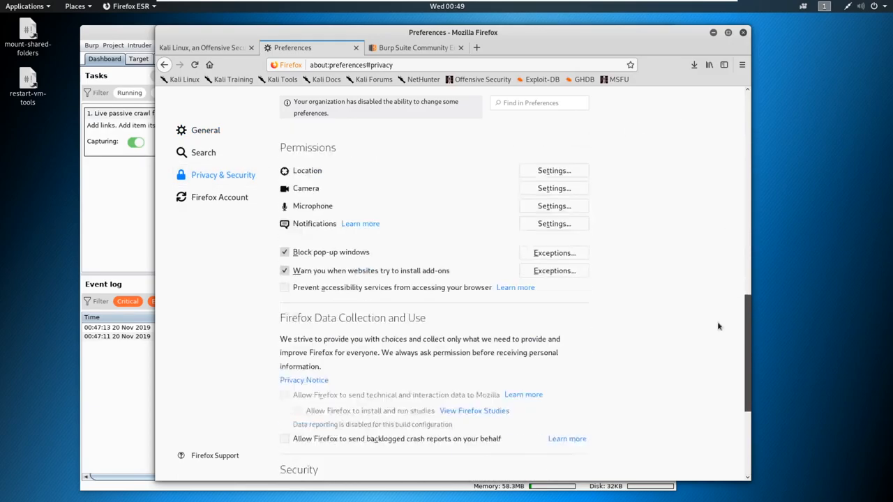
pyautogui.scroll(-3)
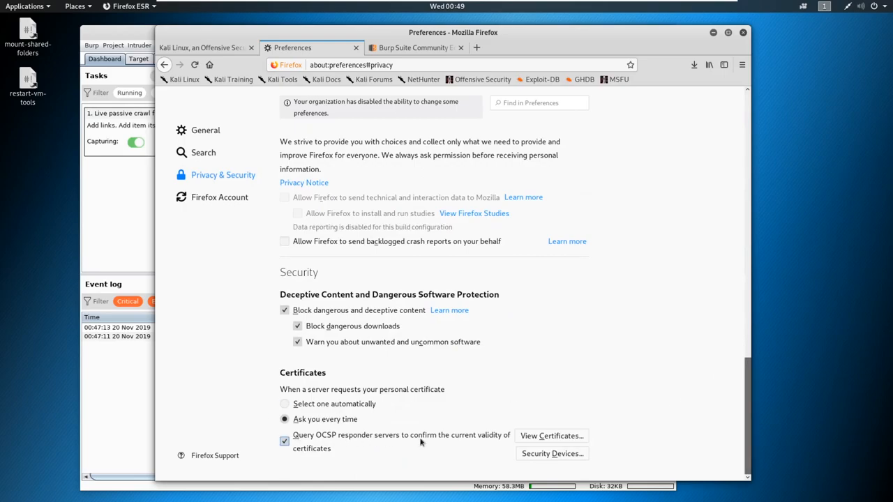
pyautogui.moveTo(551, 435)
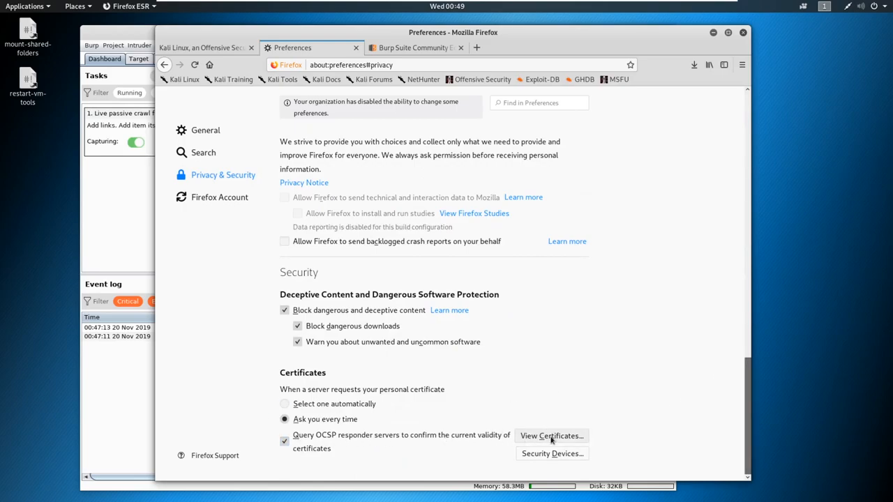
# Step: Import cacert.der as an authority, dismiss the already-installed alert, close Certificate Manager
pyautogui.click(550, 435)
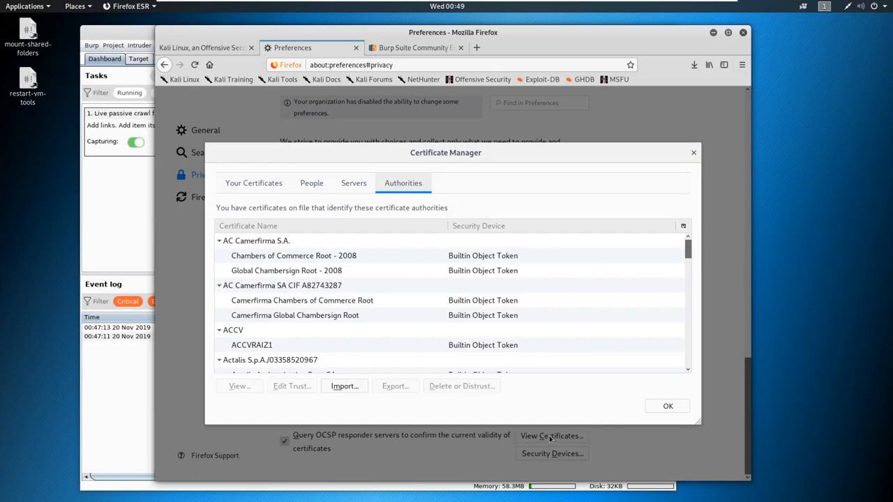
pyautogui.moveTo(343, 386)
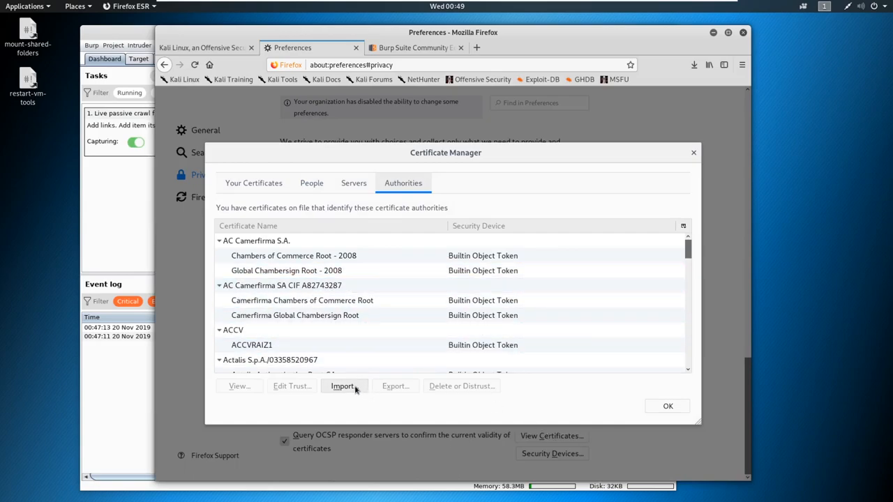
pyautogui.click(342, 385)
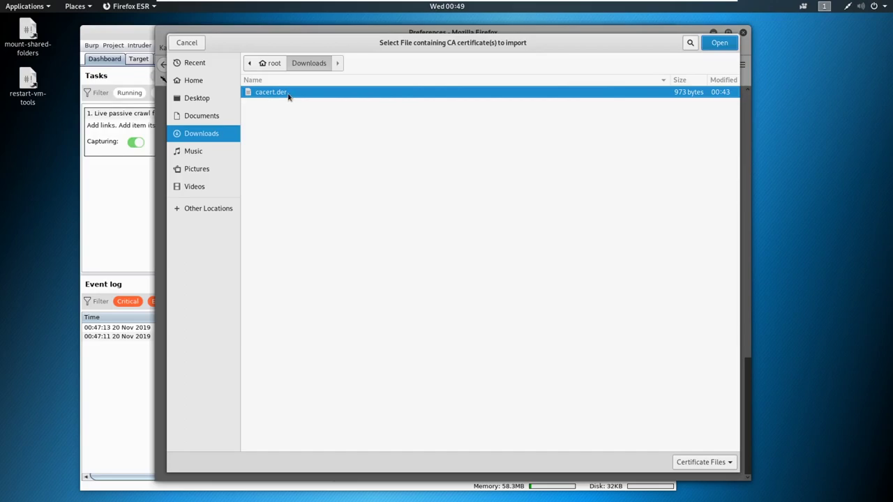
pyautogui.moveTo(346, 53)
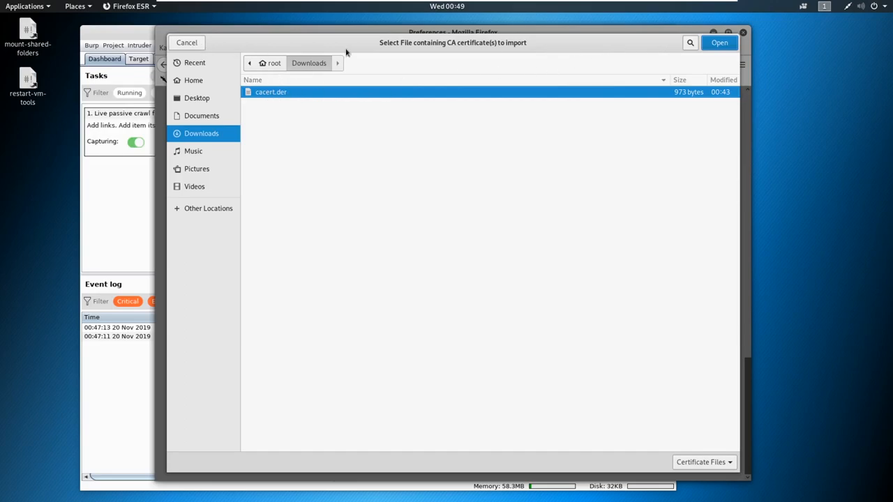
pyautogui.click(719, 42)
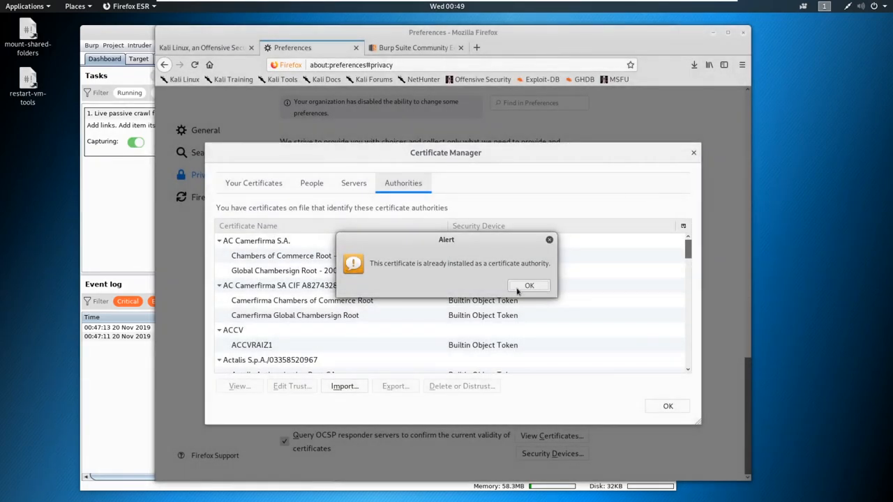
pyautogui.click(528, 286)
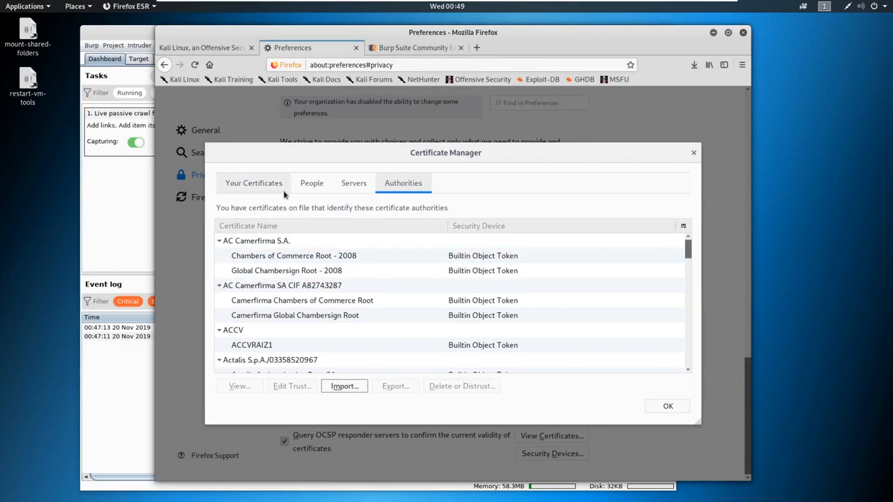
pyautogui.click(281, 285)
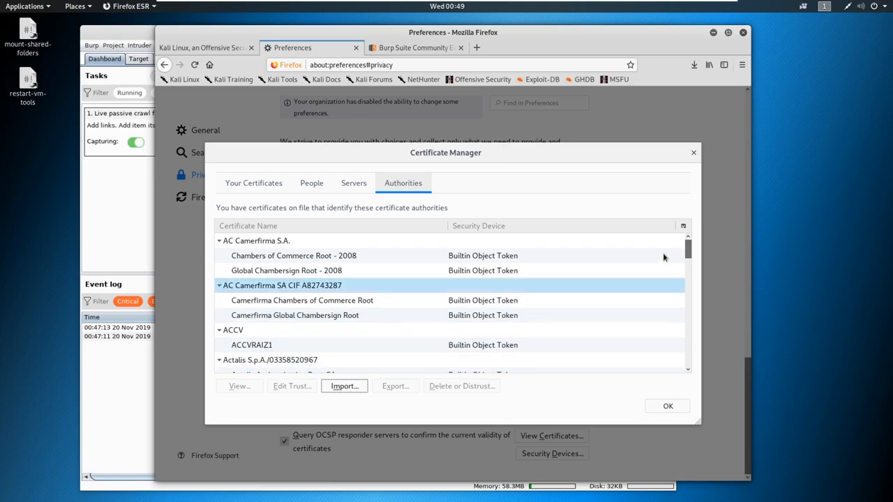
pyautogui.click(666, 406)
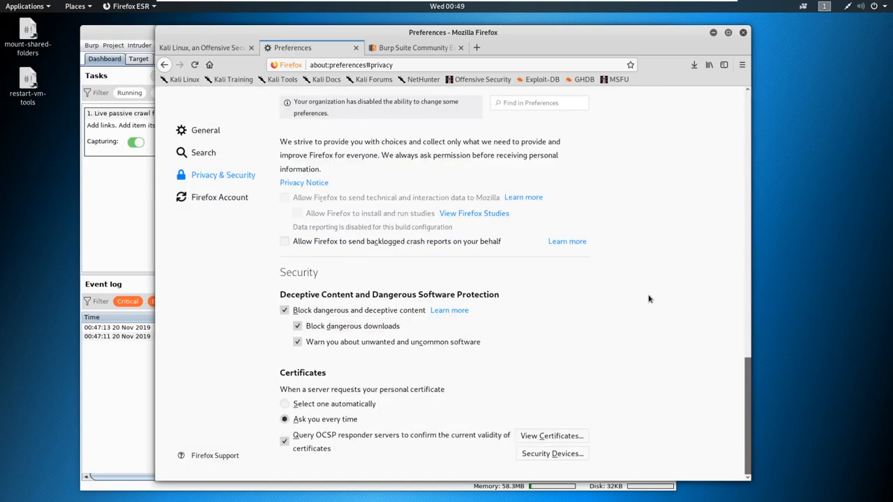
pyautogui.moveTo(604, 237)
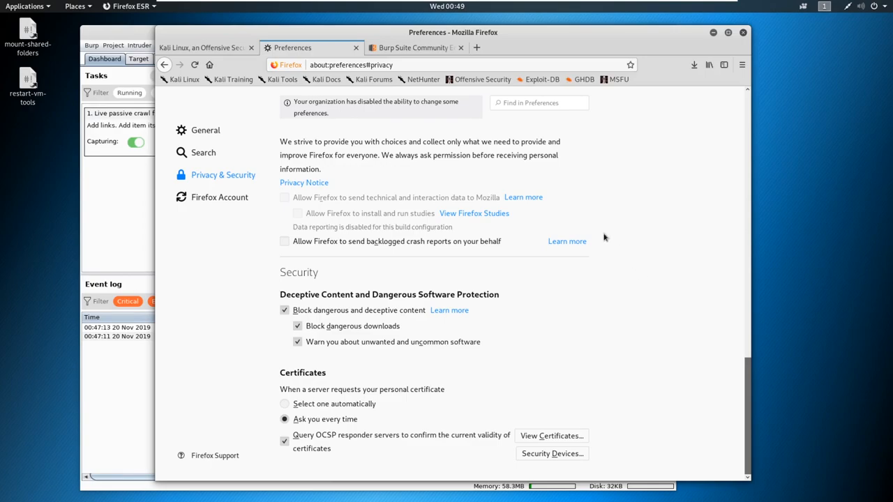
pyautogui.moveTo(520, 161)
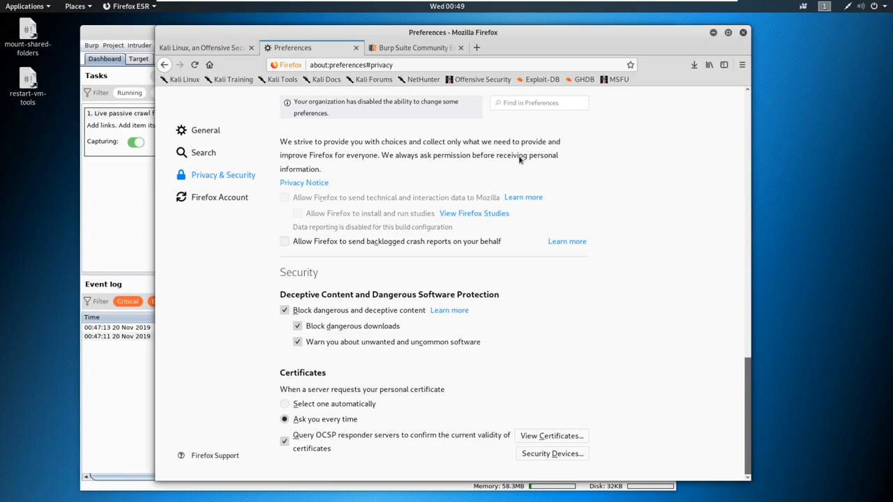
pyautogui.moveTo(361, 131)
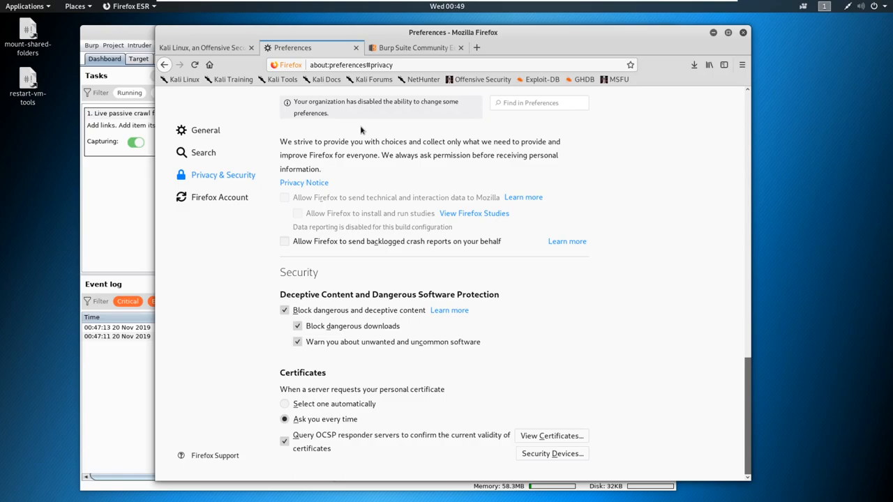
pyautogui.moveTo(205, 130)
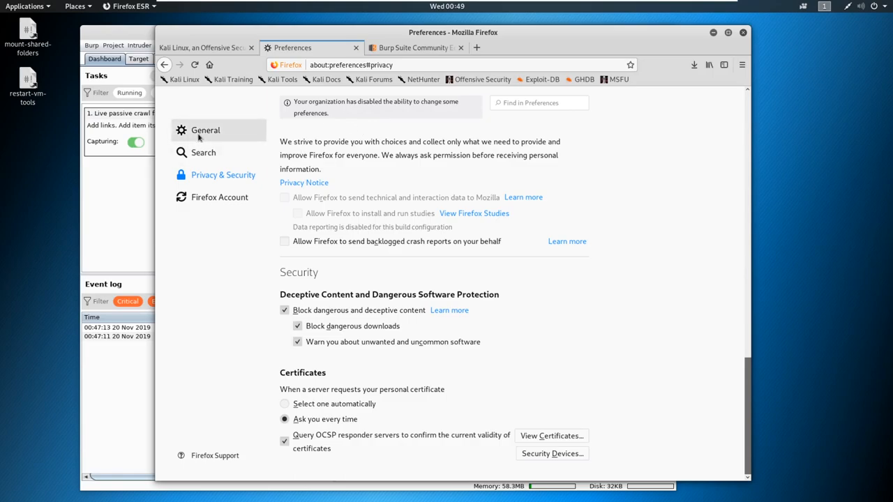
pyautogui.click(205, 130)
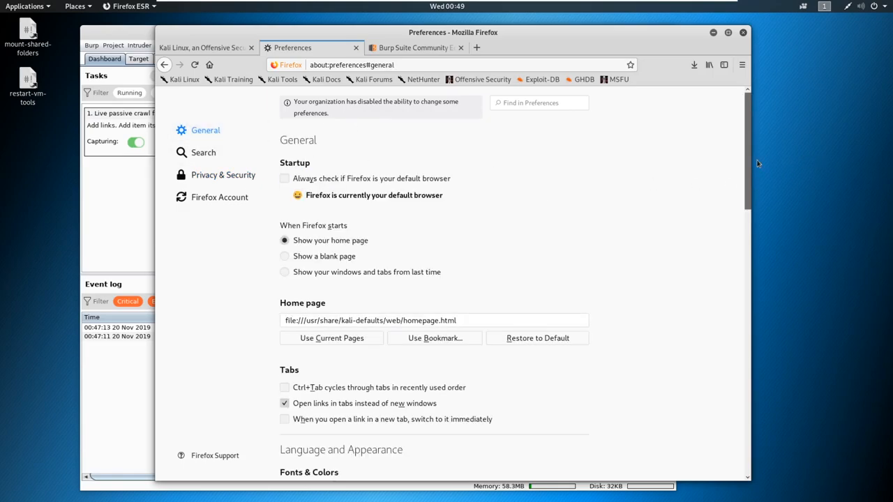
pyautogui.scroll(-3)
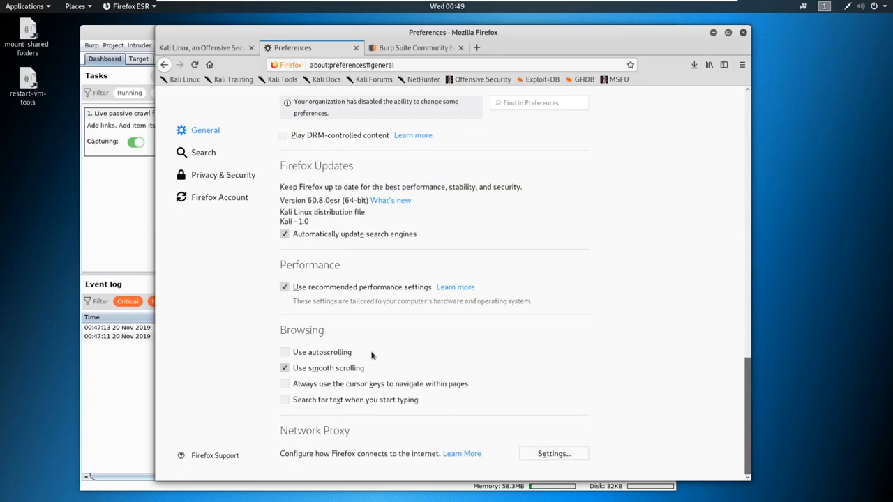
pyautogui.click(223, 174)
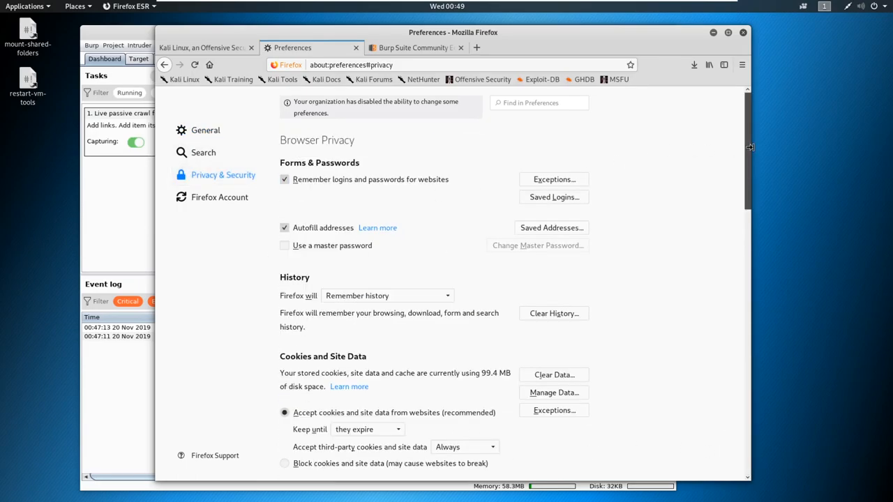
pyautogui.scroll(-3)
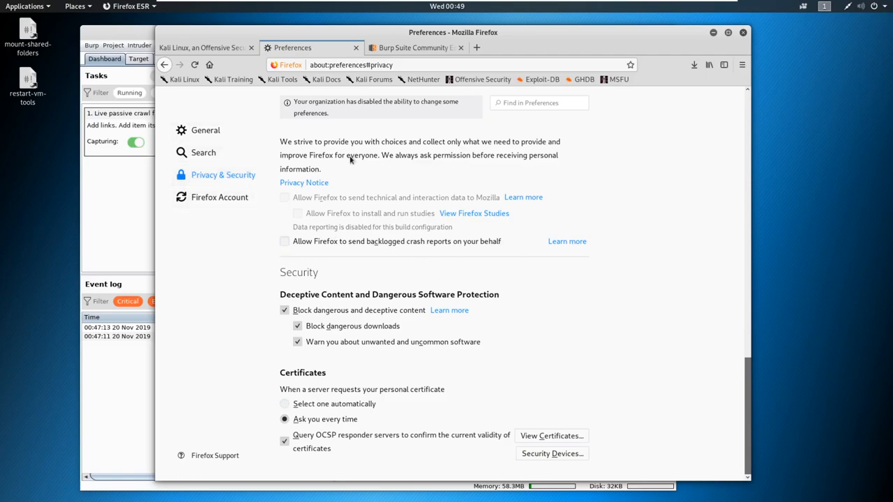
pyautogui.moveTo(370, 183)
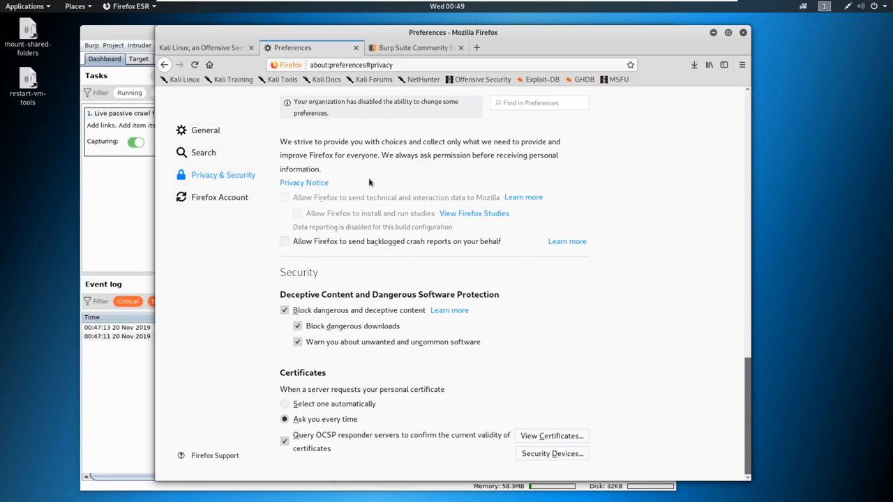
pyautogui.moveTo(206, 48)
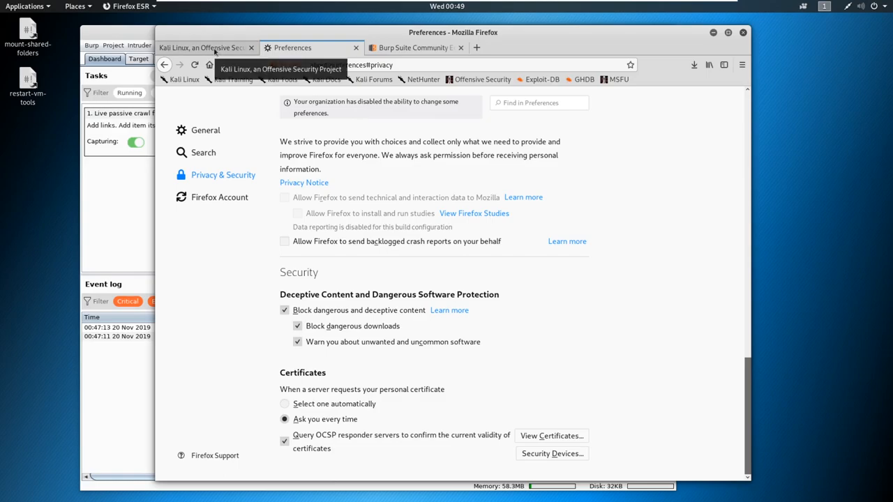
# Step: Load tesla.com in the Kali Linux homepage tab
pyautogui.click(202, 47)
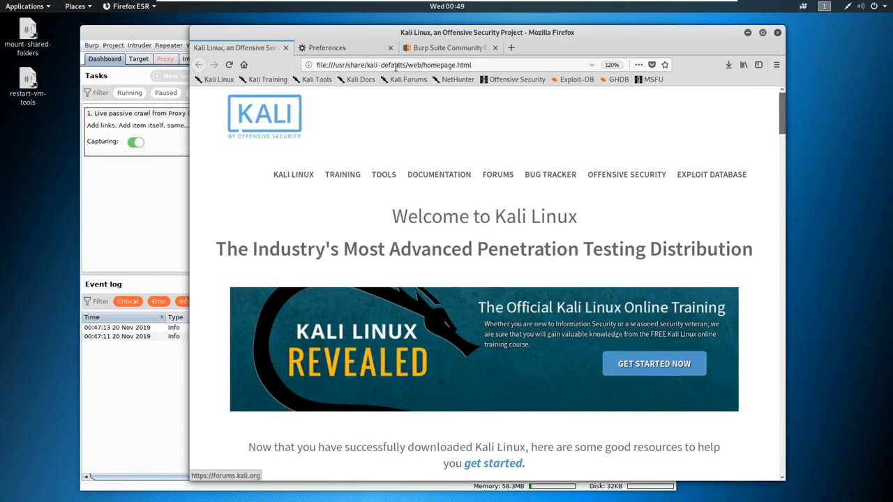
pyautogui.write('tesla.com/')
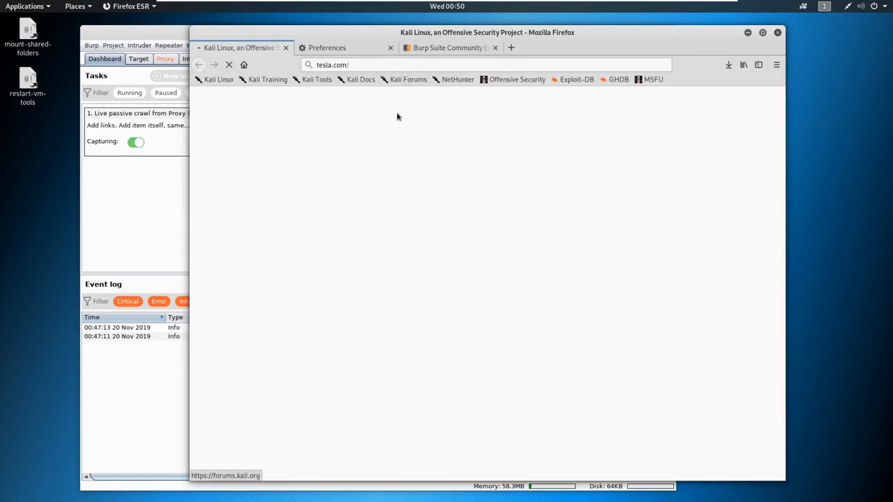
pyautogui.moveTo(267, 79)
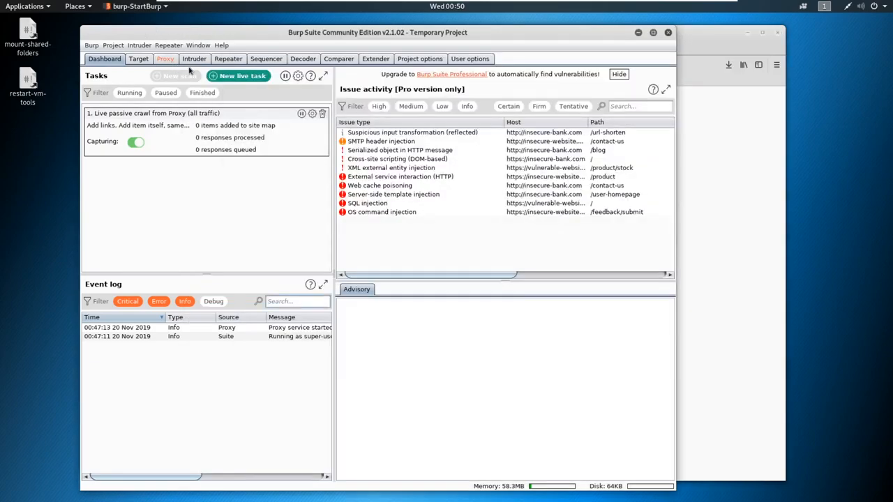
pyautogui.moveTo(174, 76)
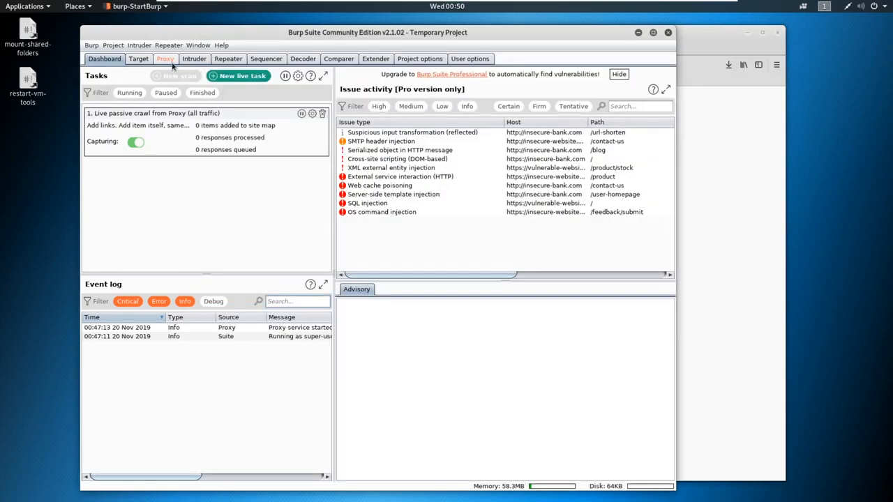
# Step: Forward the held tesla.com, location.teslamotors.com, doubleclick and tracking requests in Proxy Intercept
pyautogui.click(165, 59)
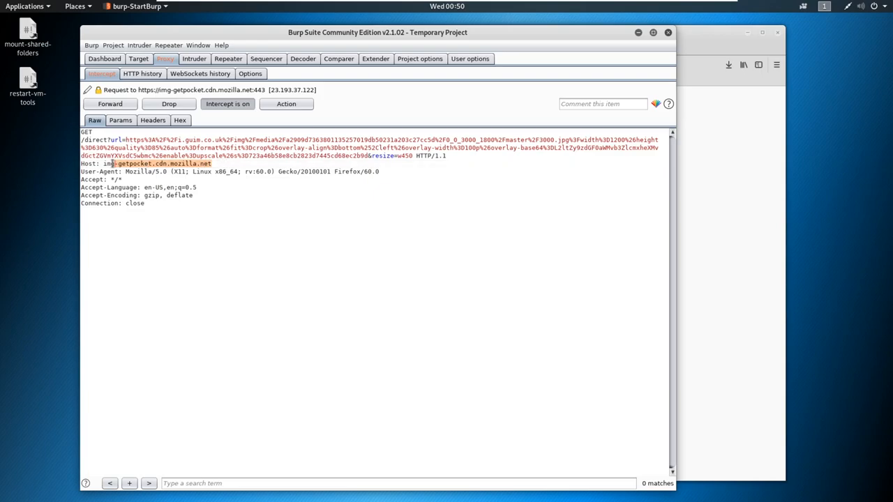
pyautogui.click(109, 103)
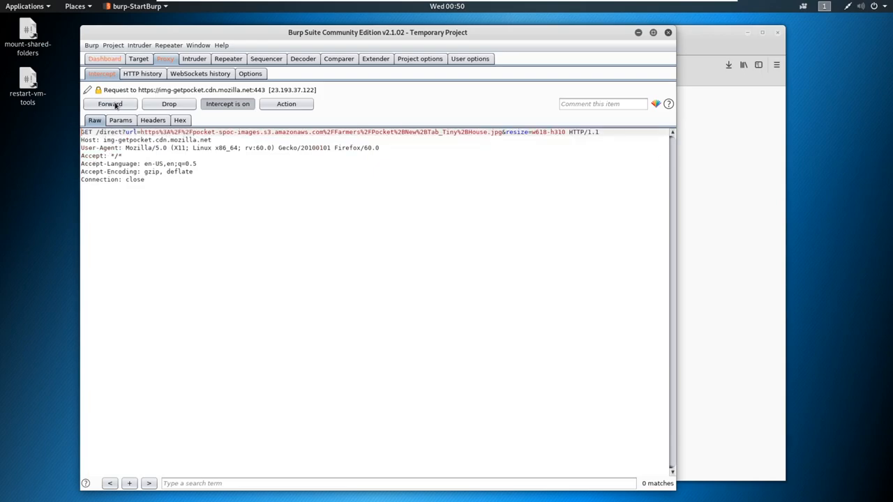
pyautogui.click(110, 103)
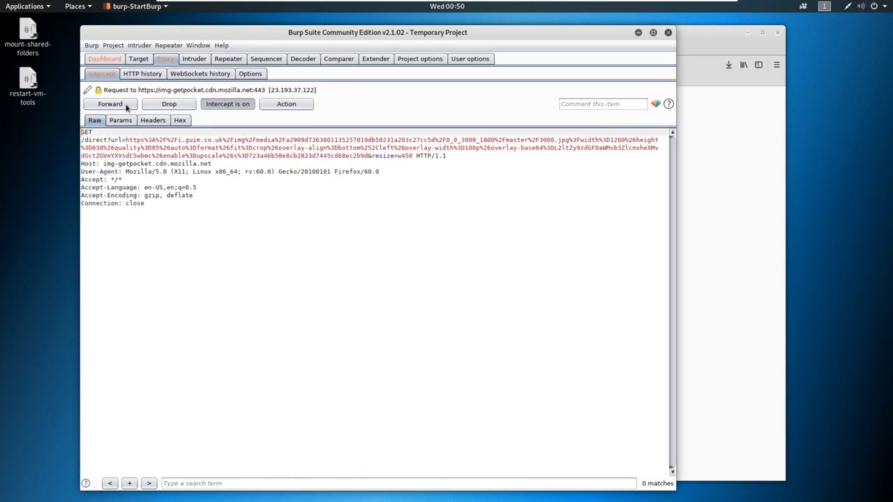
pyautogui.click(109, 104)
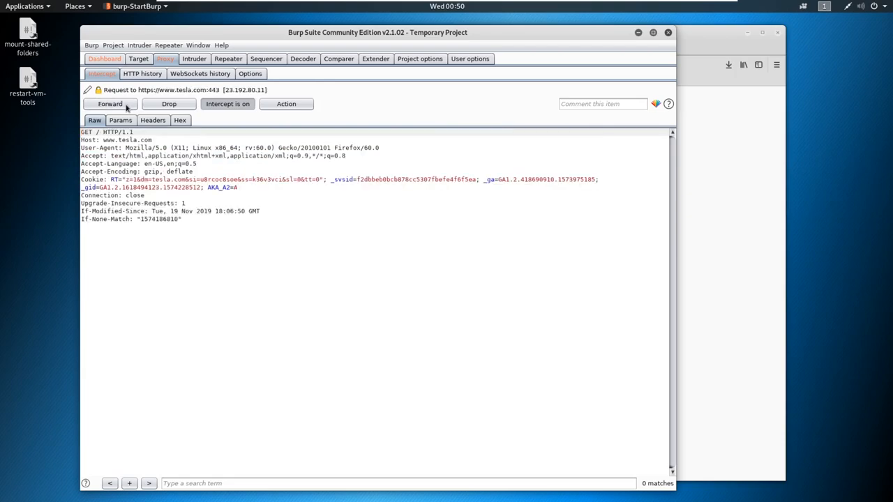
pyautogui.click(109, 103)
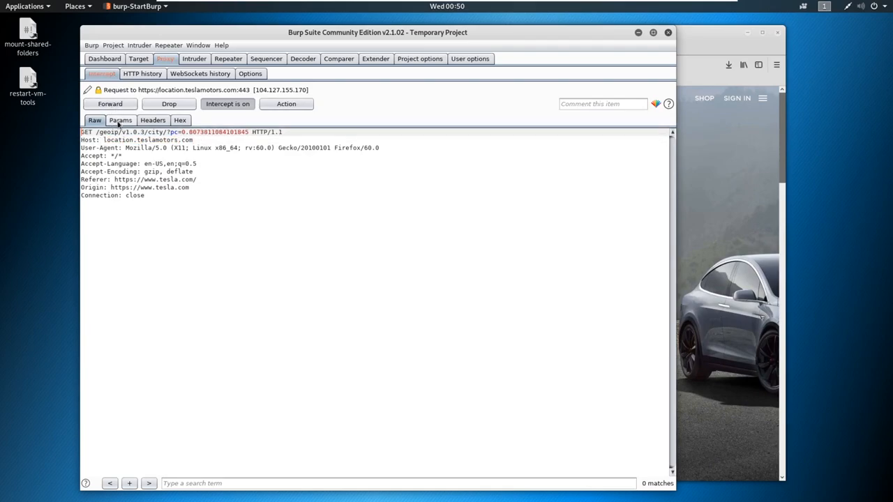
pyautogui.moveTo(110, 103)
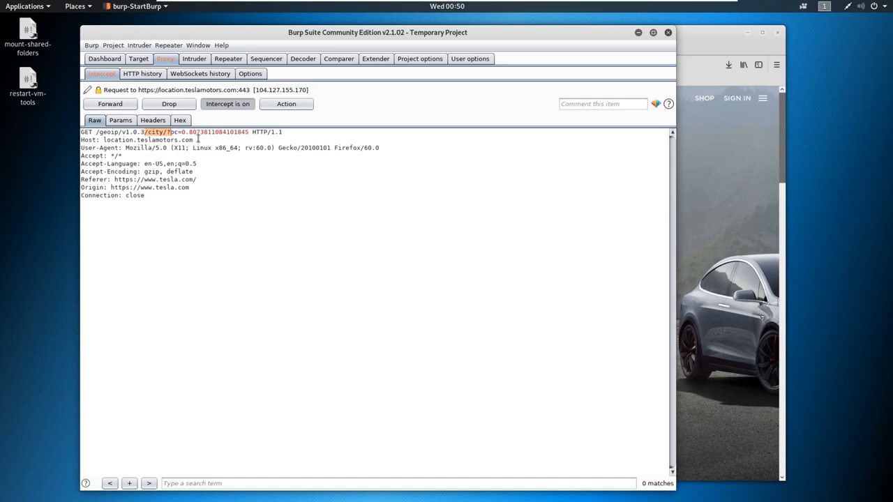
pyautogui.click(109, 103)
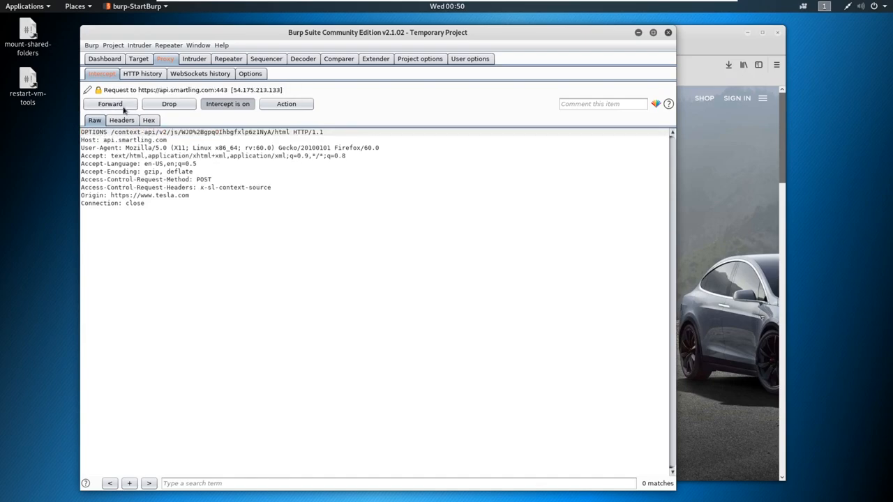
pyautogui.click(110, 103)
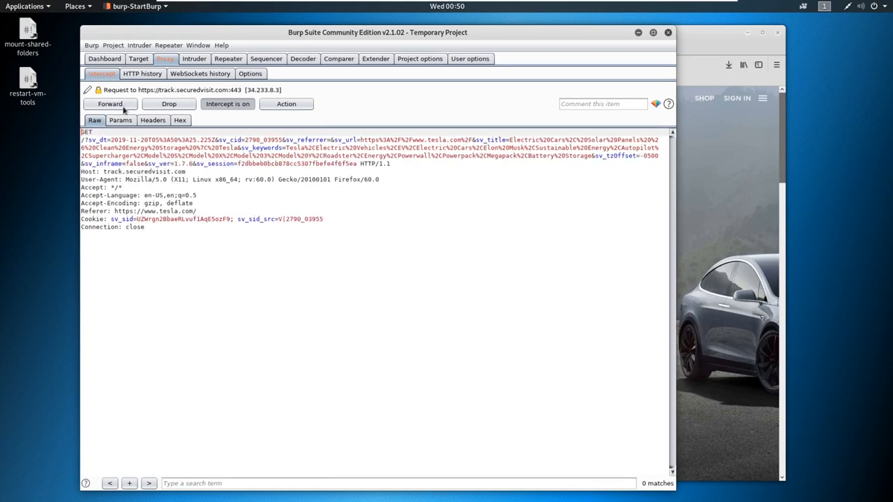
pyautogui.click(109, 103)
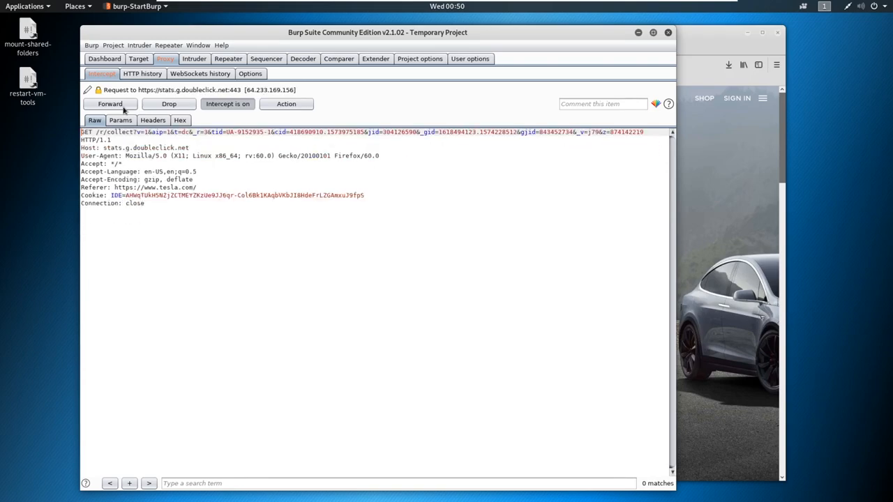
pyautogui.click(109, 103)
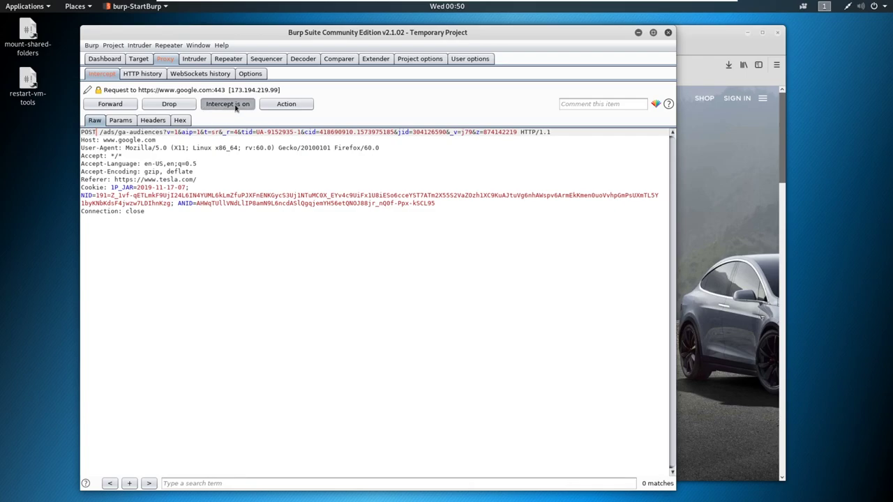
pyautogui.click(227, 103)
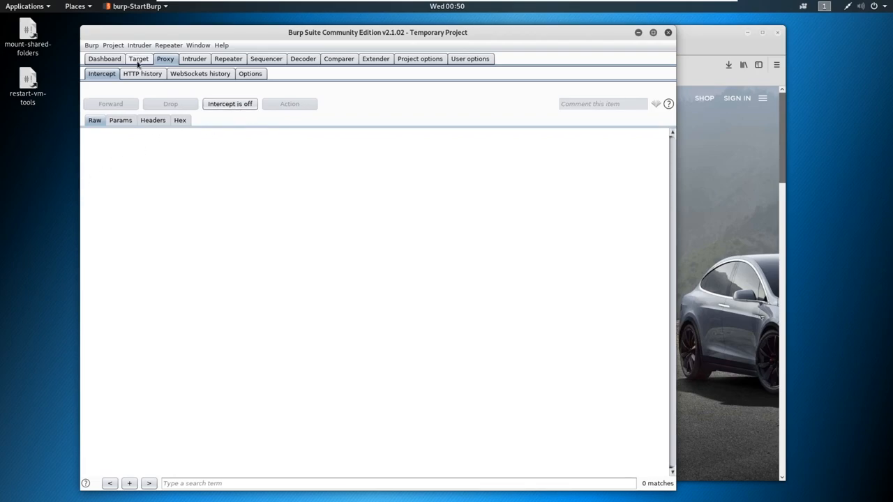
pyautogui.click(138, 59)
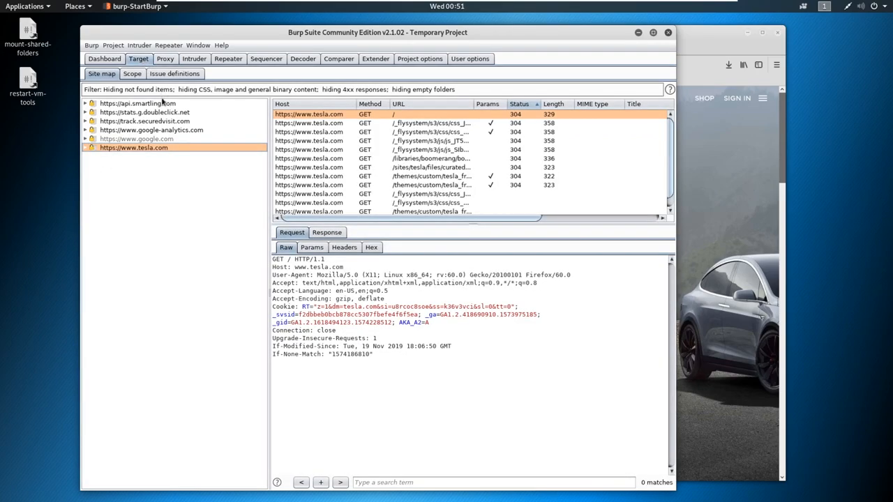
pyautogui.moveTo(173, 141)
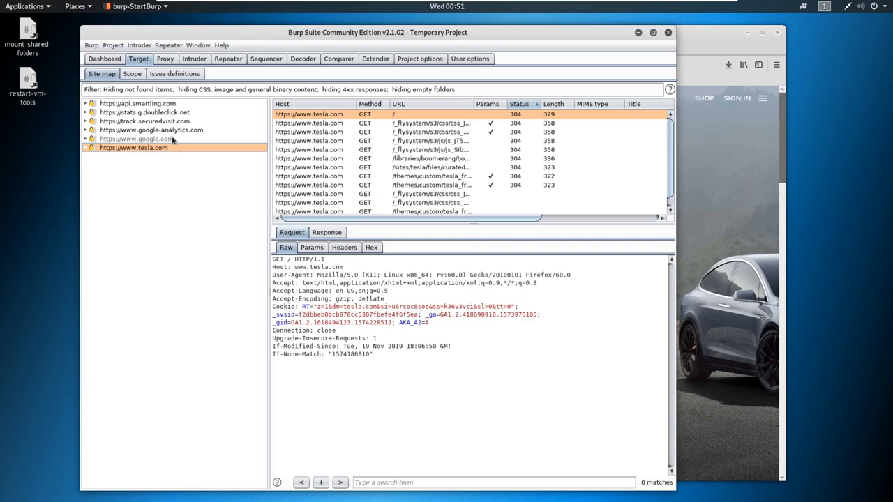
pyautogui.moveTo(166, 151)
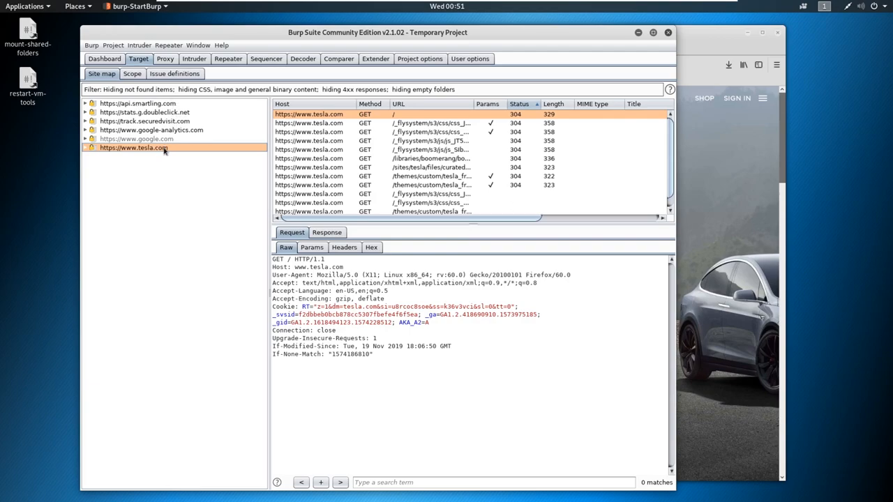
pyautogui.moveTo(161, 155)
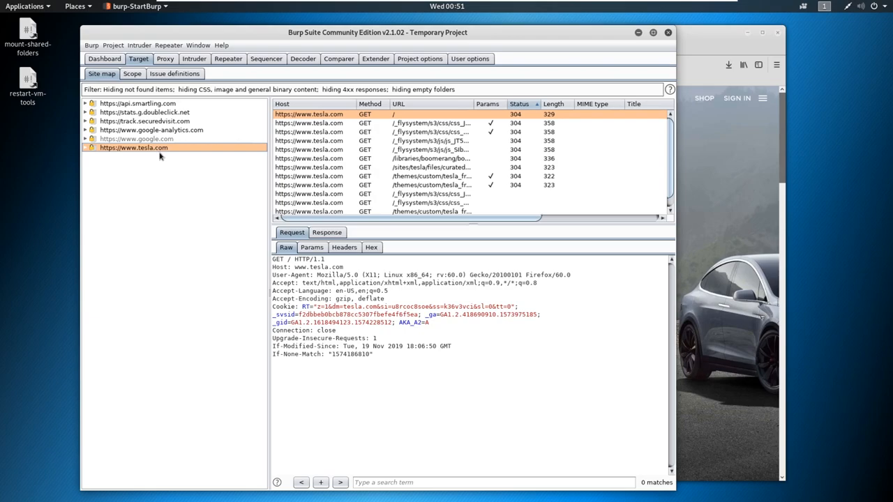
pyautogui.moveTo(159, 152)
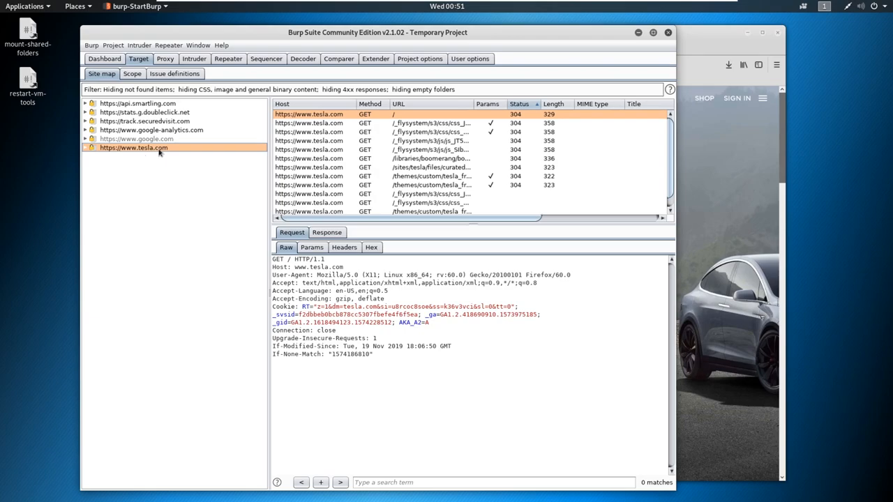
pyautogui.moveTo(157, 139)
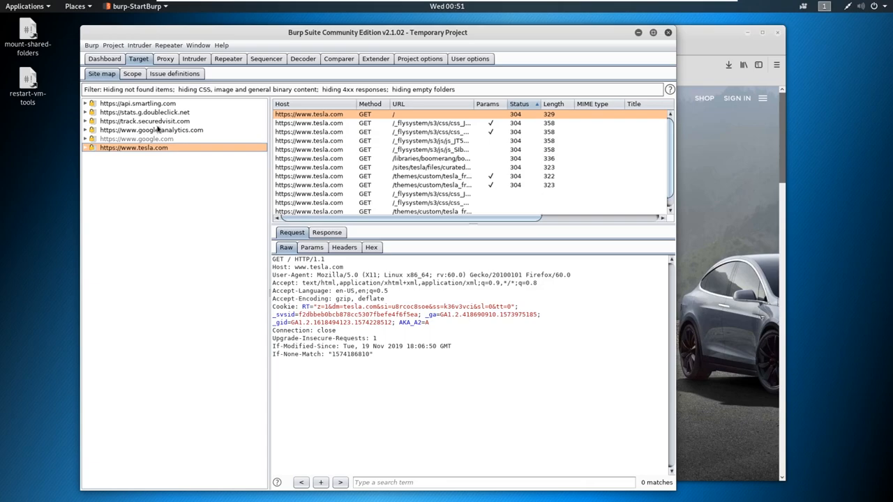
pyautogui.moveTo(155, 128)
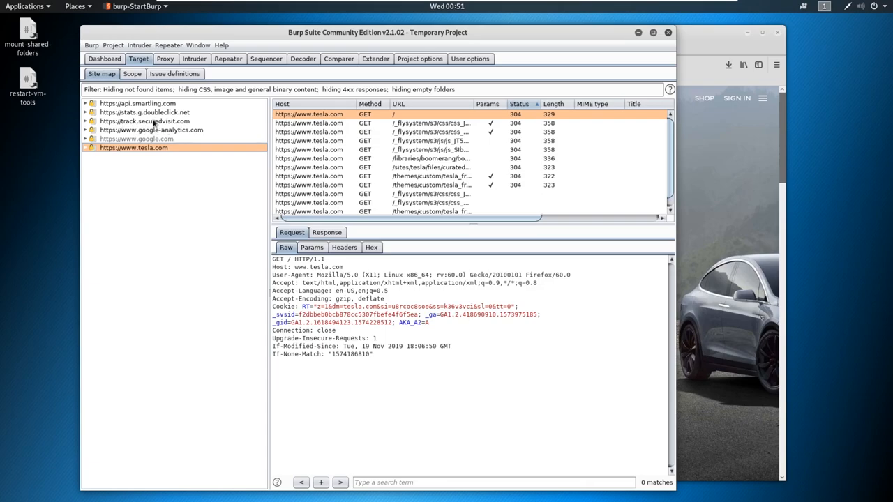
pyautogui.moveTo(207, 119)
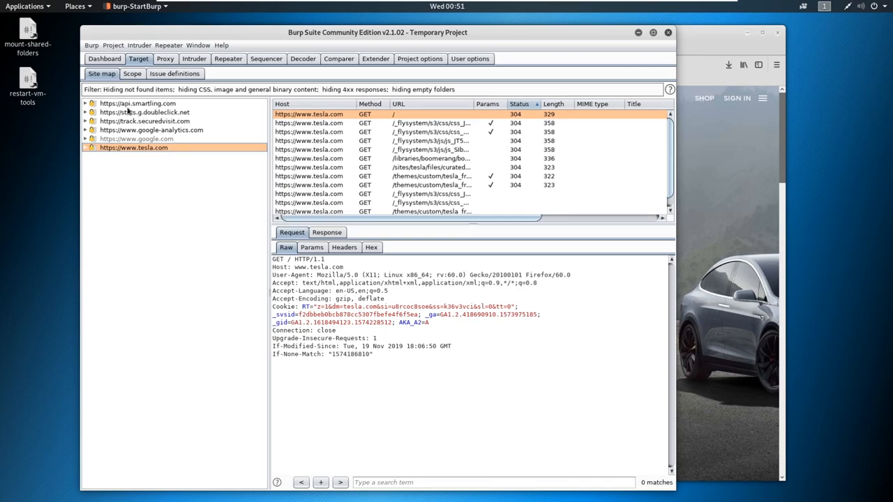
pyautogui.moveTo(94, 153)
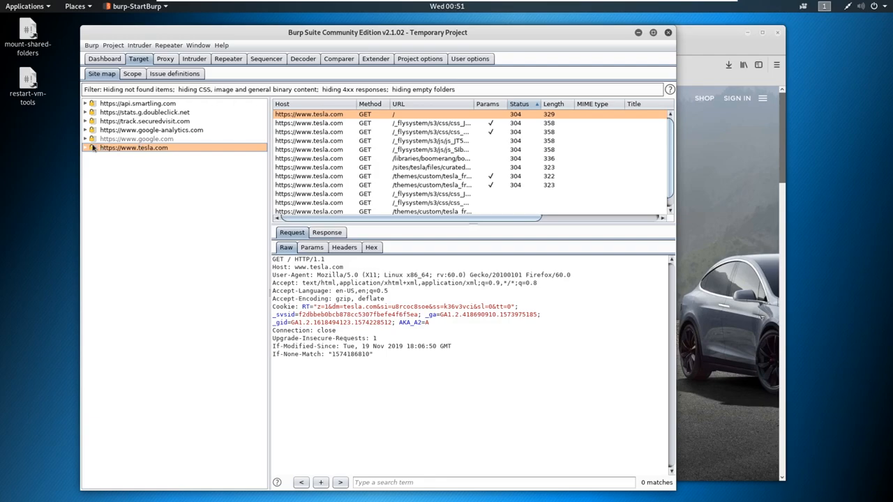
pyautogui.click(85, 147)
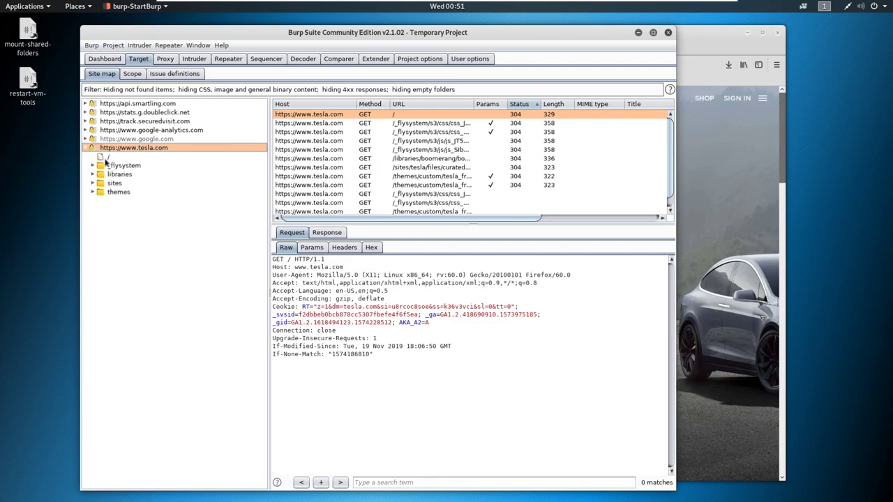
pyautogui.click(109, 156)
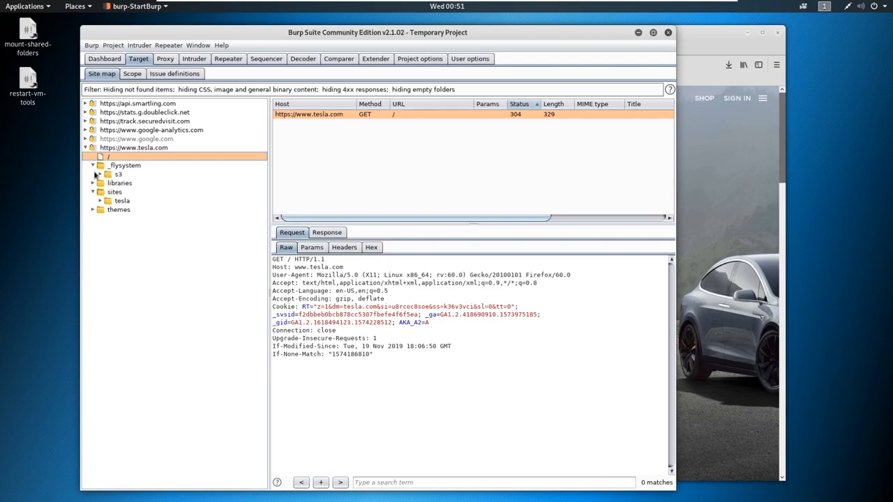
pyautogui.click(106, 173)
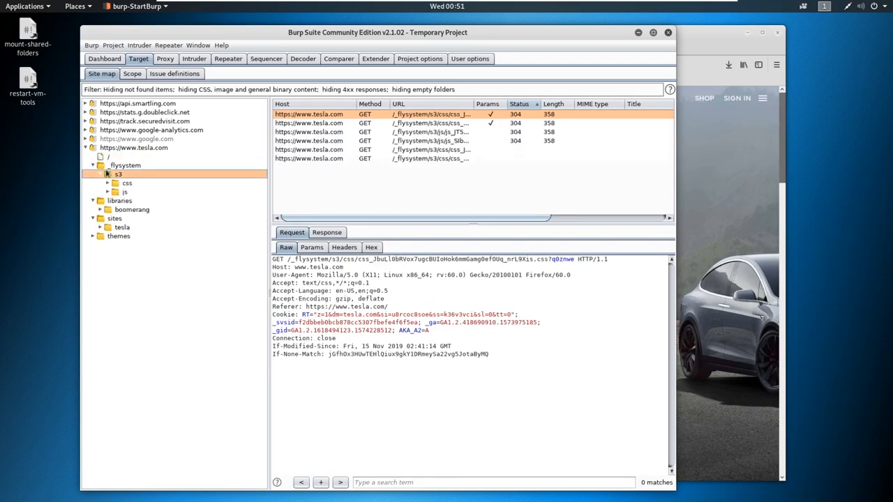
pyautogui.click(115, 182)
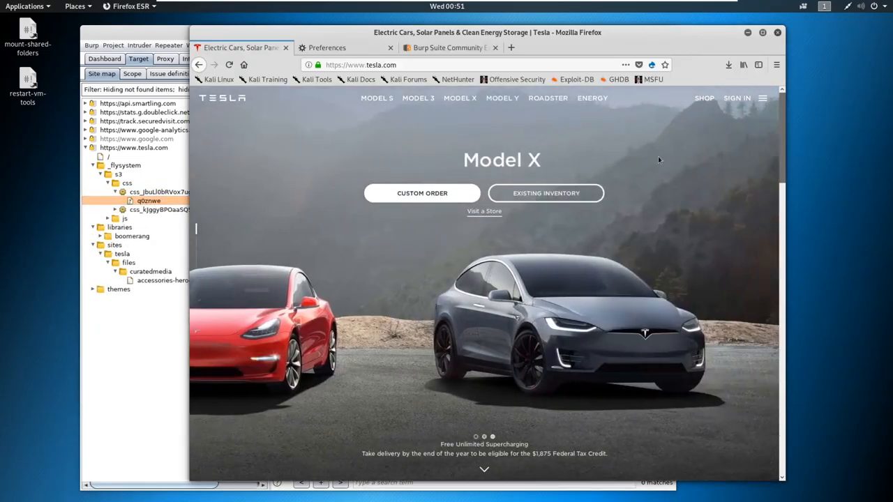
# Step: Load another tesla.com page in Firefox so it passes through the Burp proxy
pyautogui.click(418, 97)
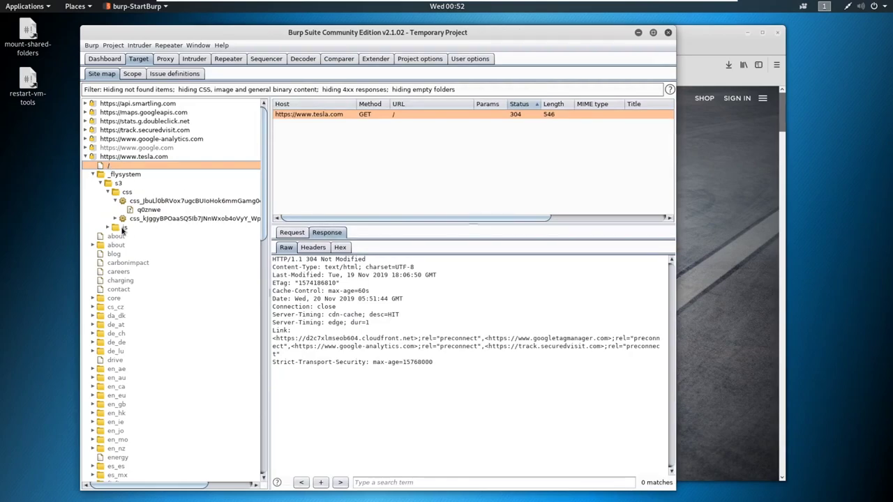
# Step: Expand the model3 branch, select its GET request, and view the 200 OK response
pyautogui.click(116, 227)
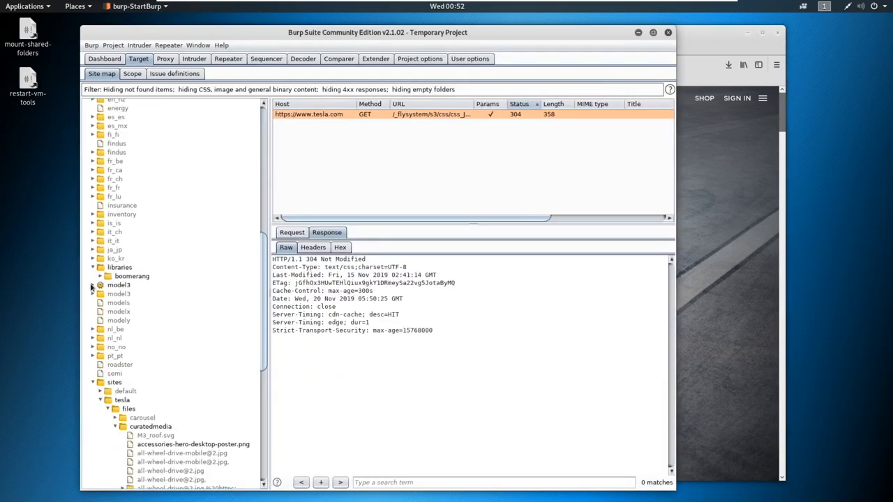
pyautogui.click(92, 285)
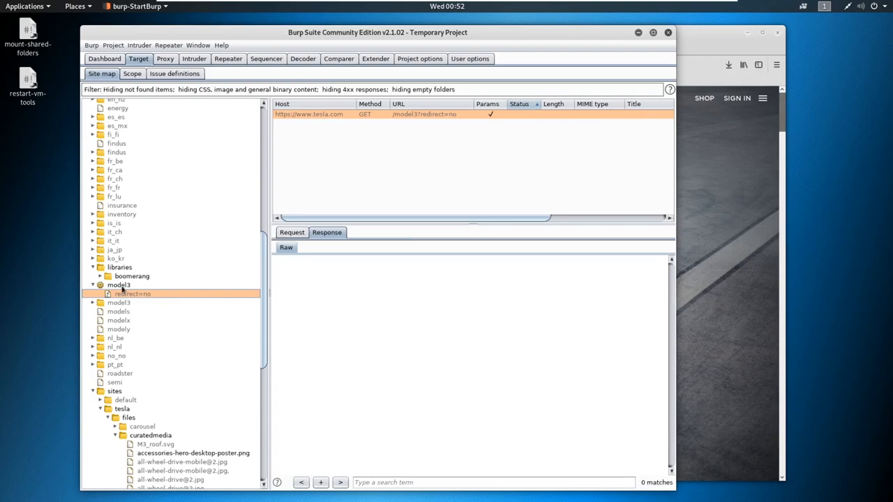
pyautogui.click(118, 285)
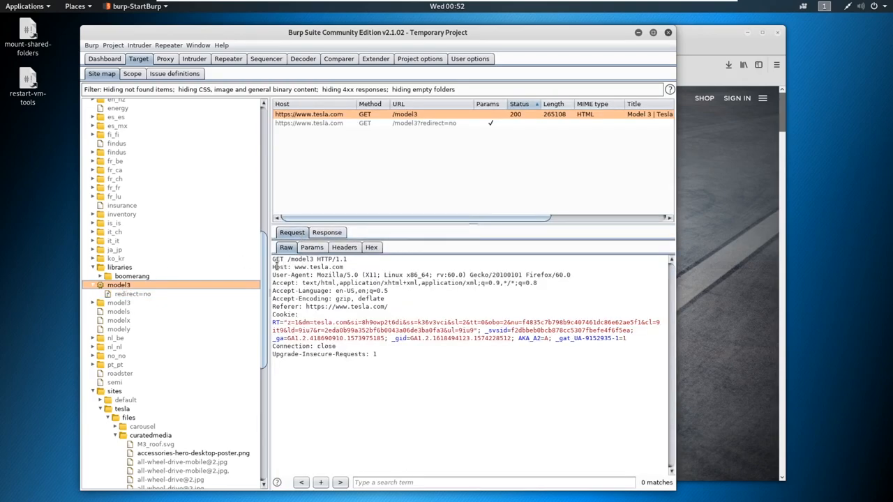
pyautogui.doubleClick(277, 259)
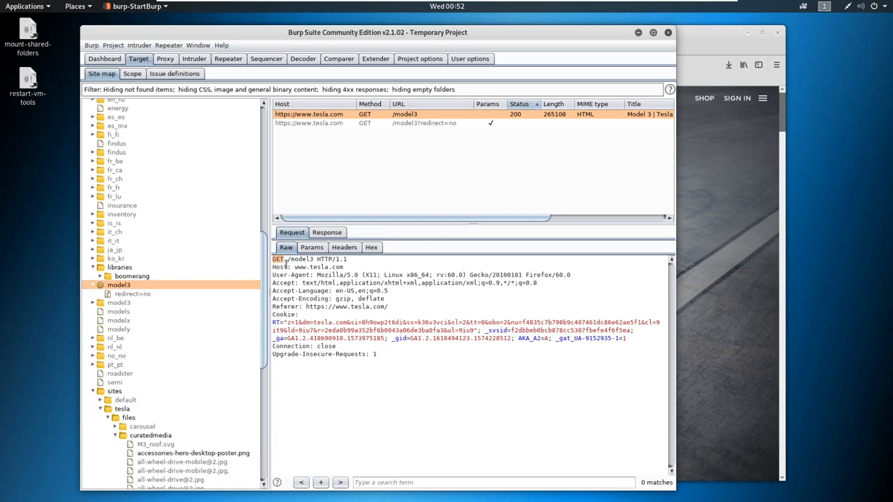
pyautogui.moveTo(346, 282)
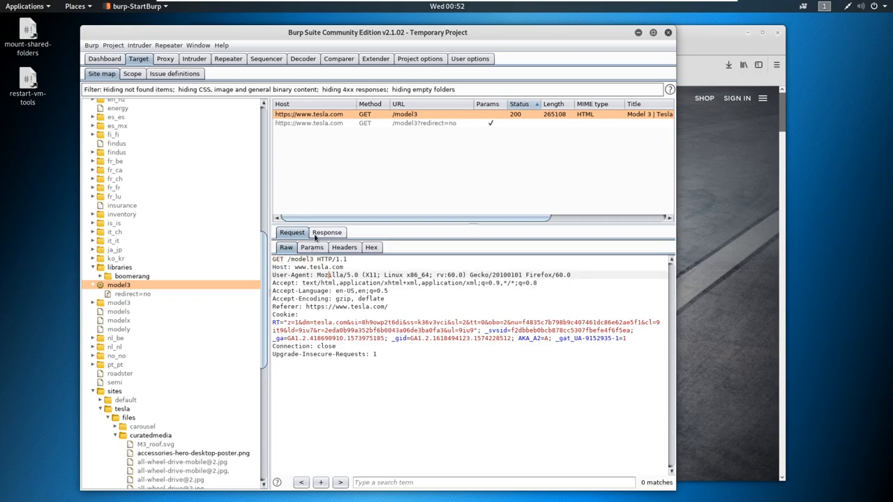
pyautogui.click(326, 232)
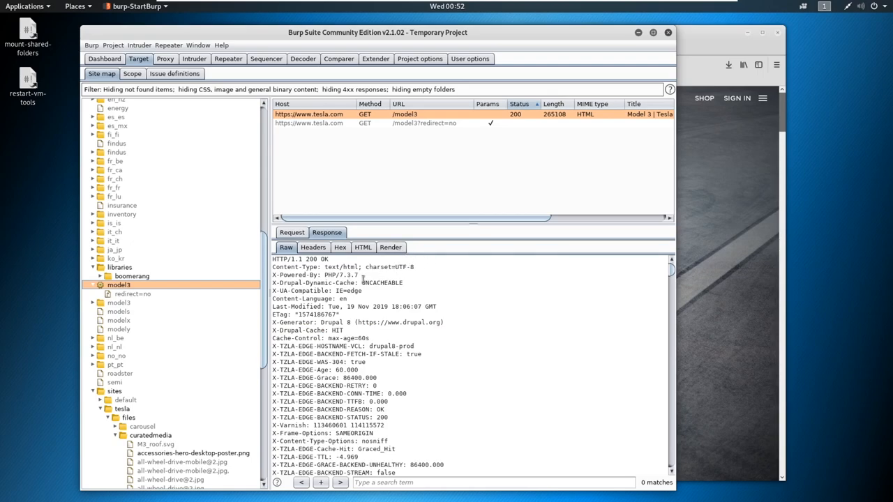
pyautogui.doubleClick(340, 275)
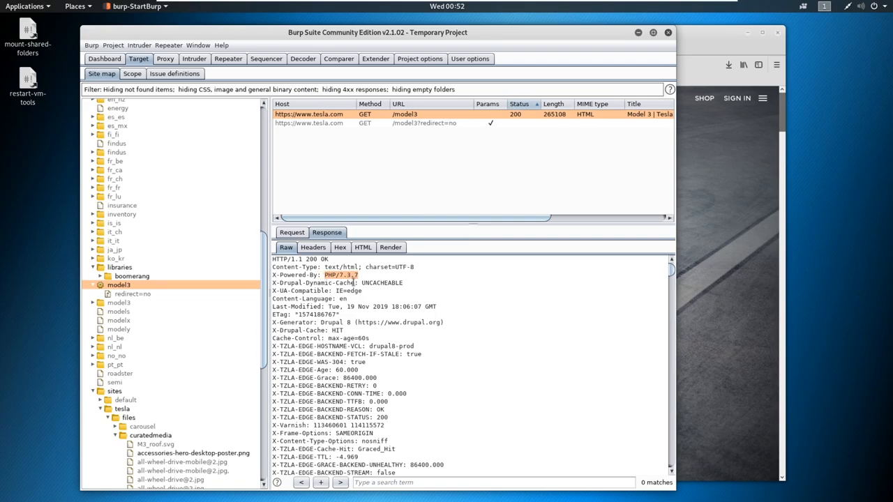
pyautogui.moveTo(383, 333)
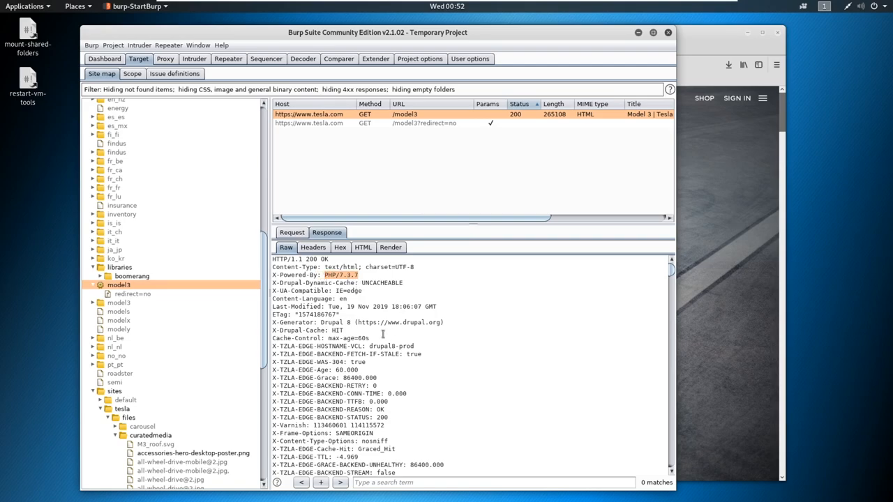
pyautogui.scroll(-3)
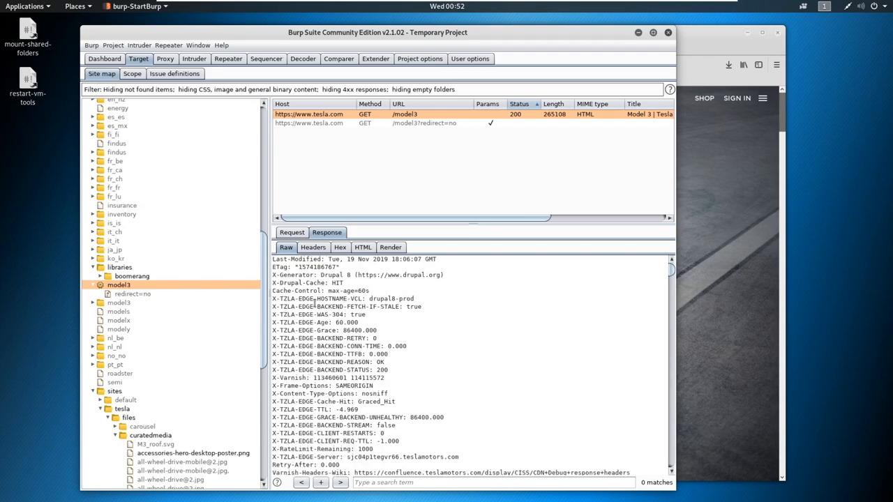
pyautogui.doubleClick(391, 299)
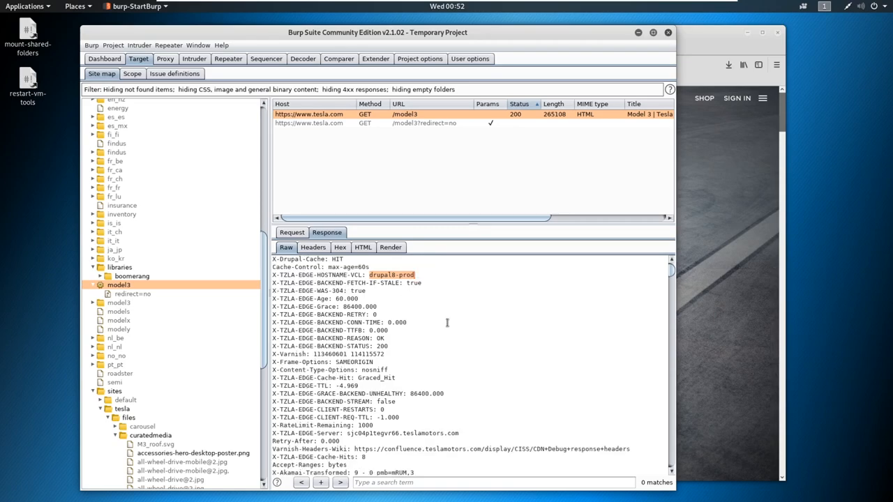
pyautogui.moveTo(398, 305)
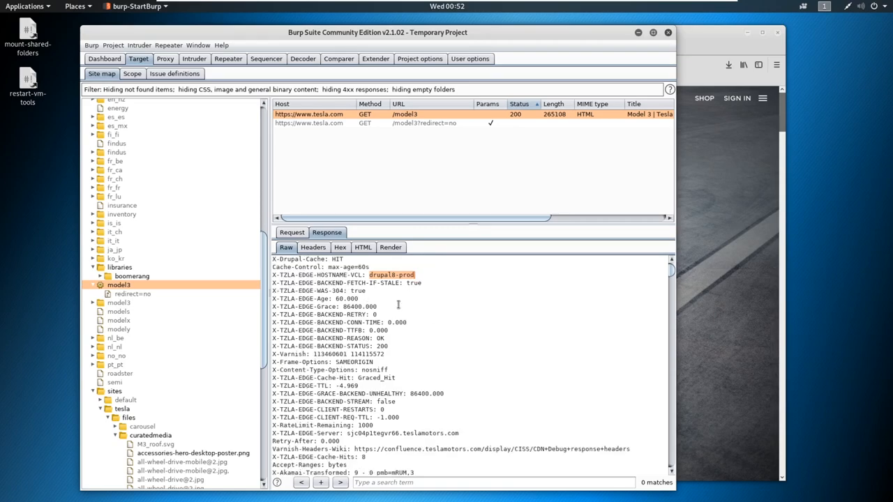
pyautogui.scroll(-3)
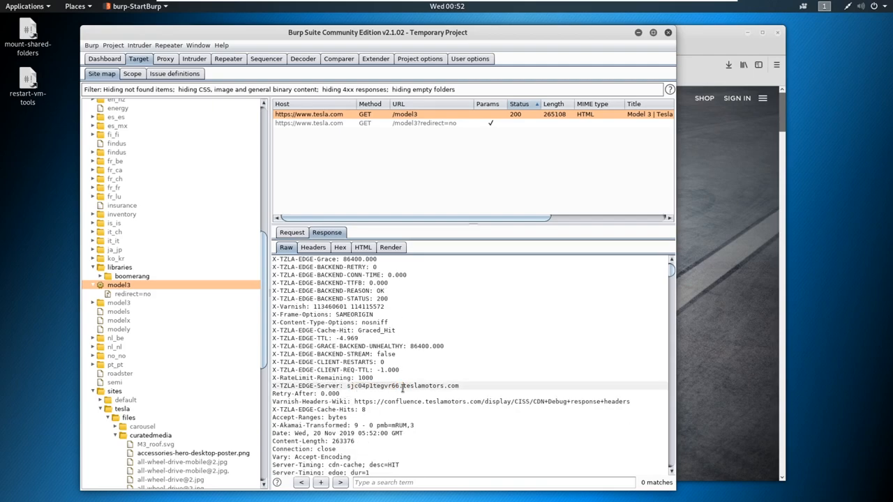
pyautogui.doubleClick(370, 386)
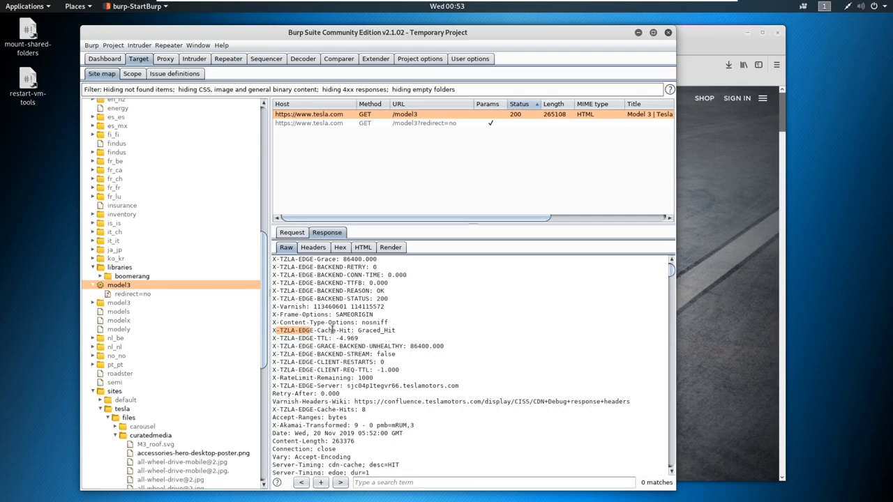
pyautogui.scroll(3)
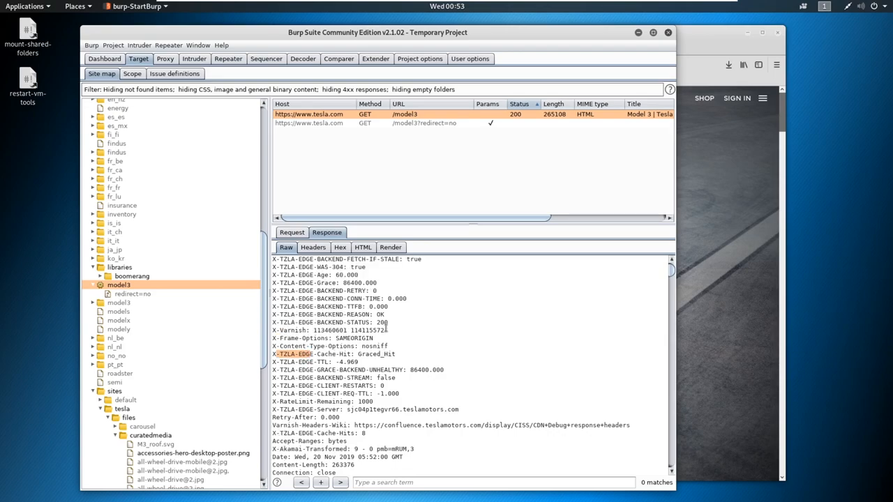
pyautogui.scroll(3)
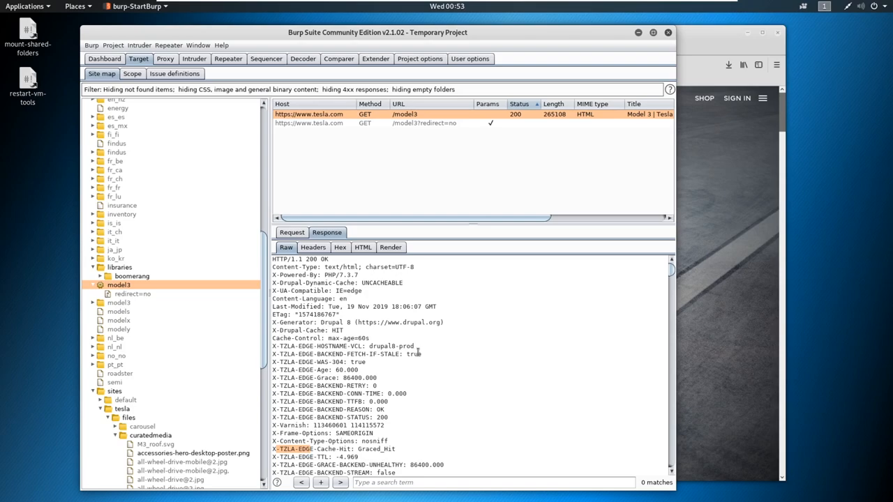
pyautogui.click(292, 233)
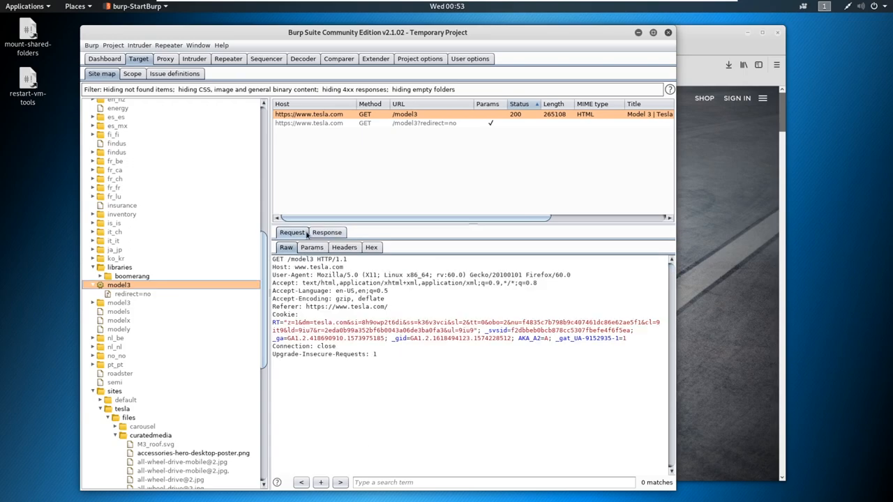
pyautogui.click(326, 232)
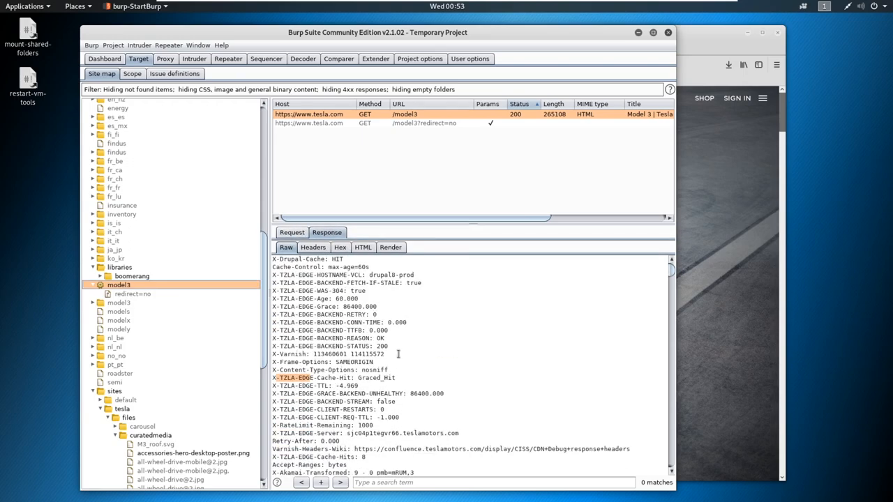
pyautogui.scroll(-3)
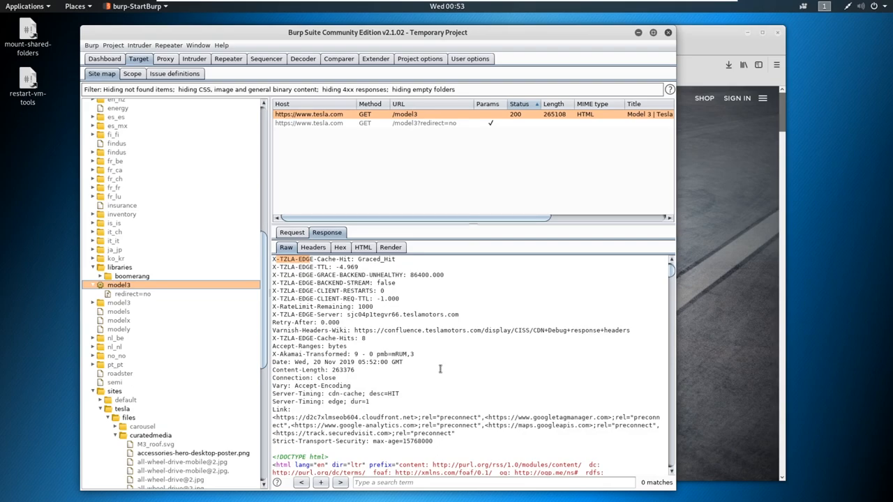
pyautogui.moveTo(484, 272)
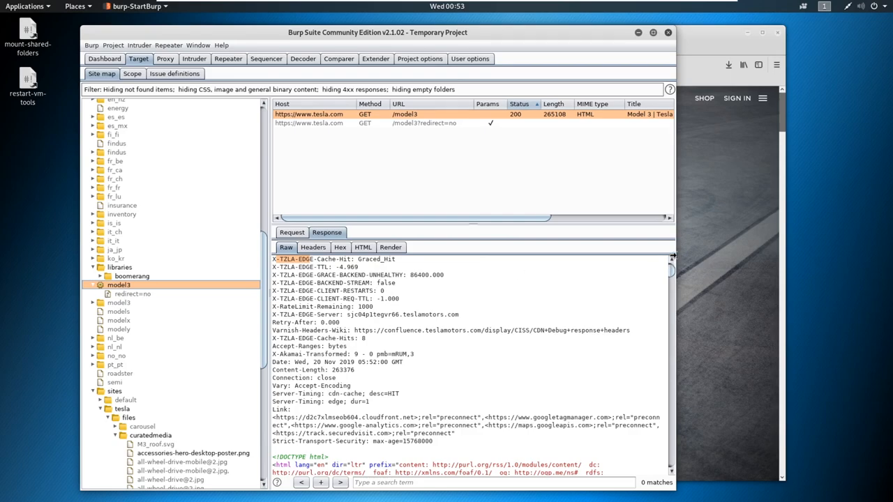
pyautogui.moveTo(577, 258)
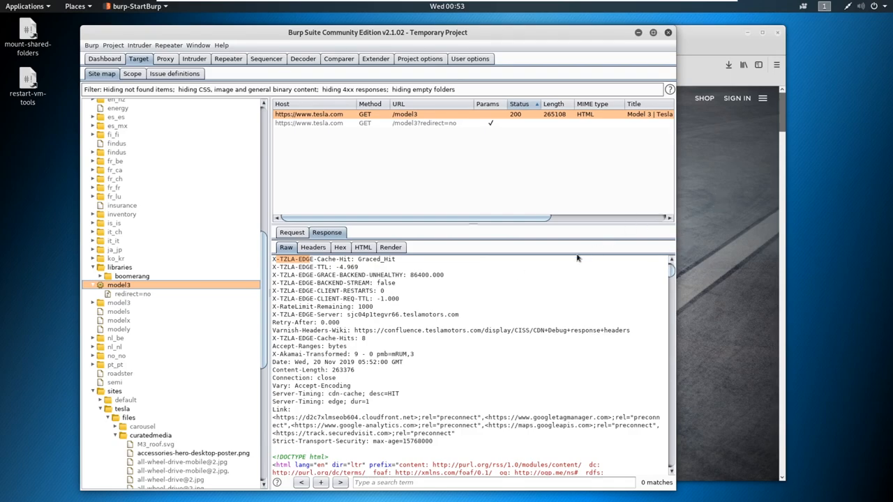
pyautogui.moveTo(579, 251)
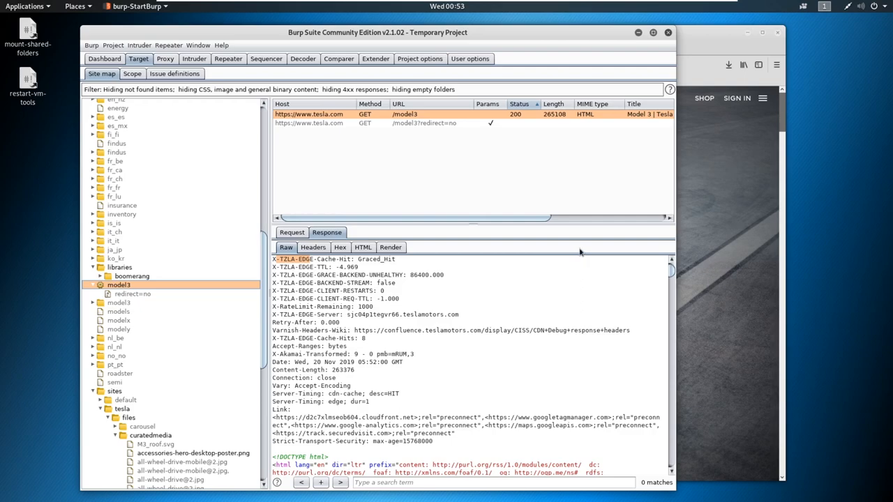
pyautogui.moveTo(715, 196)
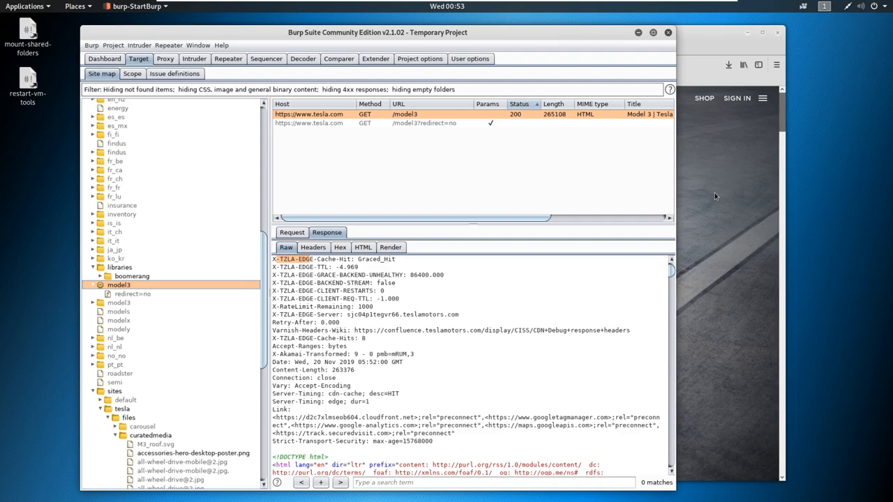
pyautogui.moveTo(668, 205)
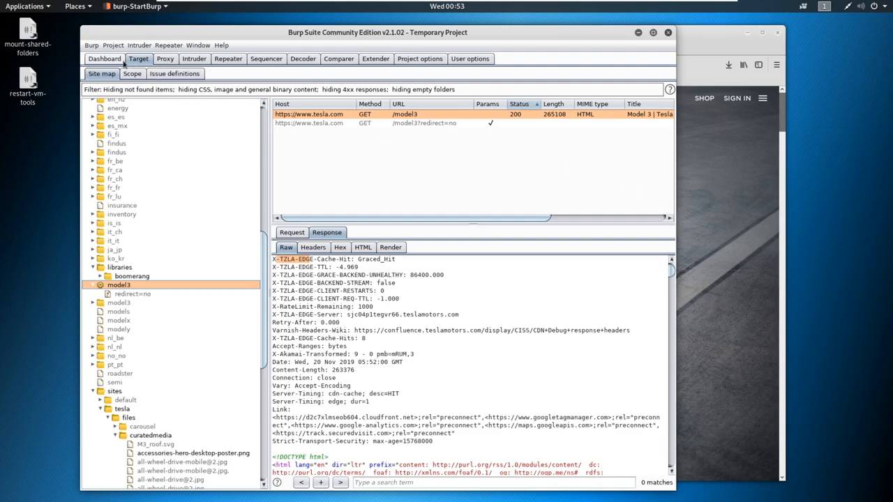
# Step: Show the Dashboard with the passive crawl's 293 site-map items and 94 responses
pyautogui.click(103, 58)
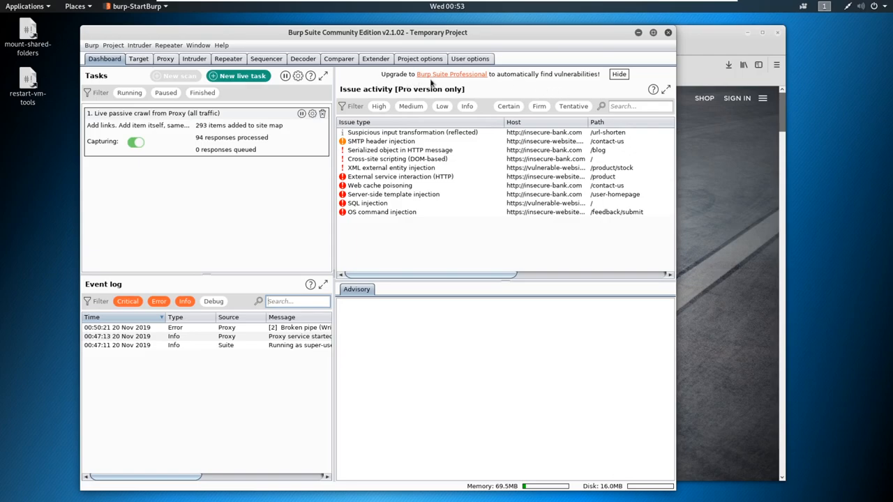
pyautogui.moveTo(507, 82)
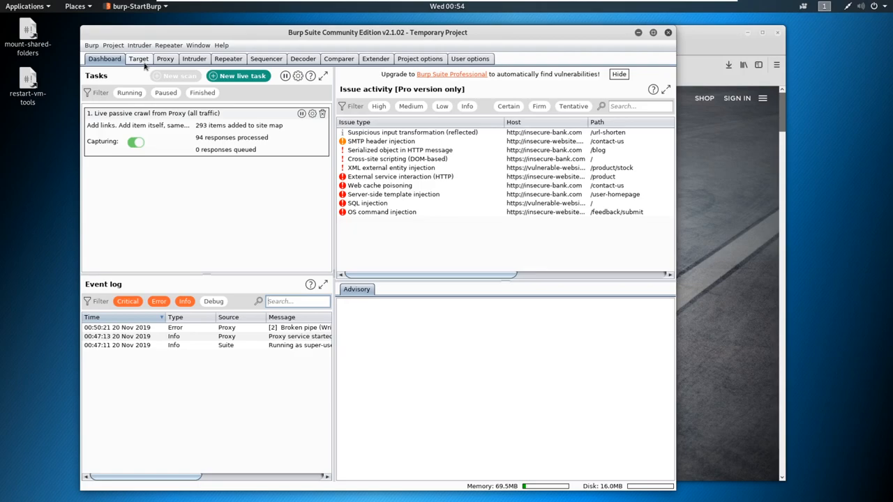
# Step: Go back to Target > Site map with the /model3 response headers
pyautogui.click(138, 59)
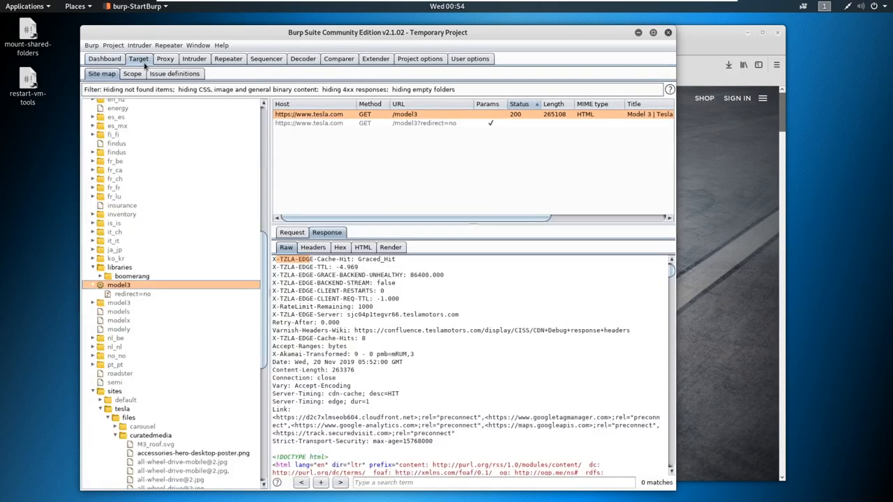
pyautogui.moveTo(175, 231)
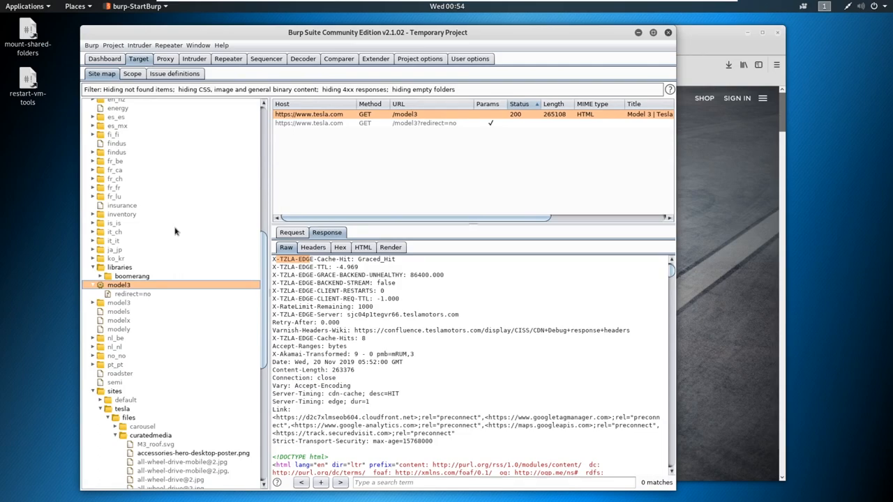
pyautogui.moveTo(233, 228)
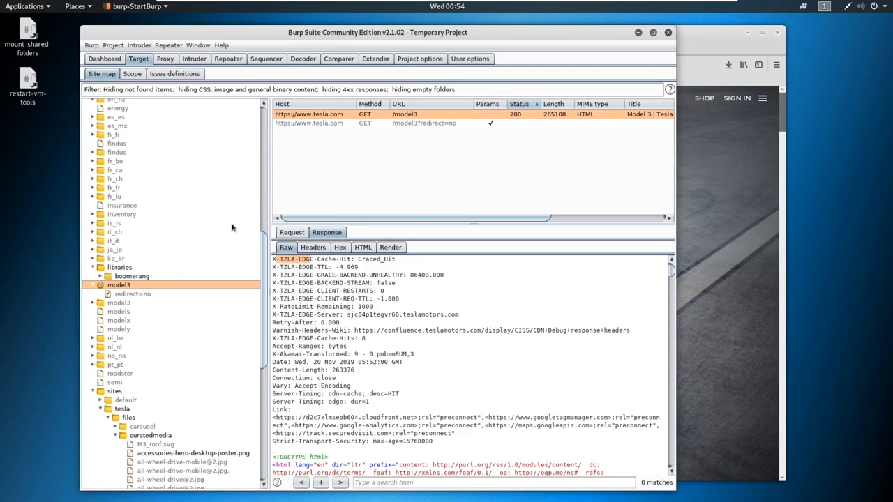
pyautogui.moveTo(760, 284)
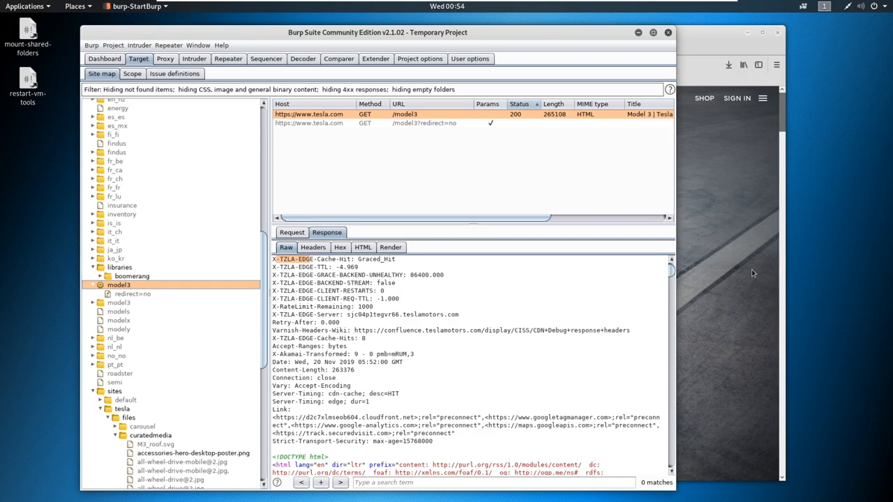
pyautogui.moveTo(747, 259)
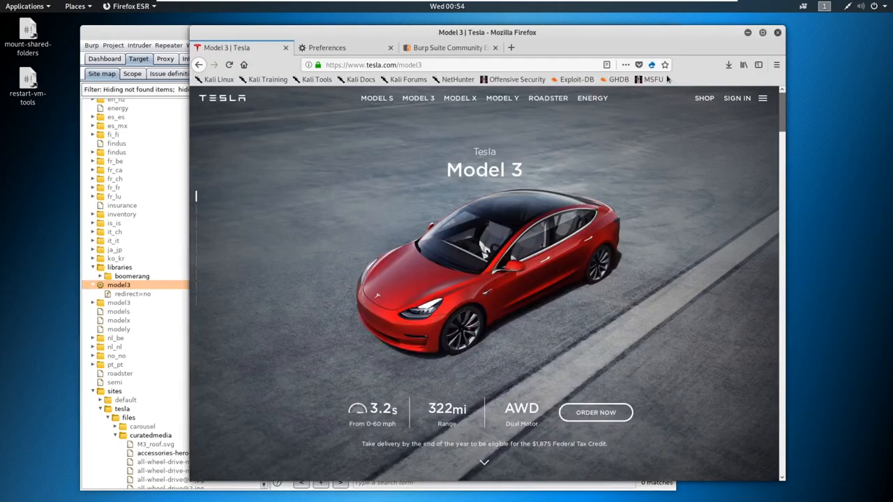
# Step: Show Wappalyzer's detected technologies for tesla.com/model3: Drupal 8, PHP 7.3.7, Akamai, Varnish
pyautogui.click(651, 64)
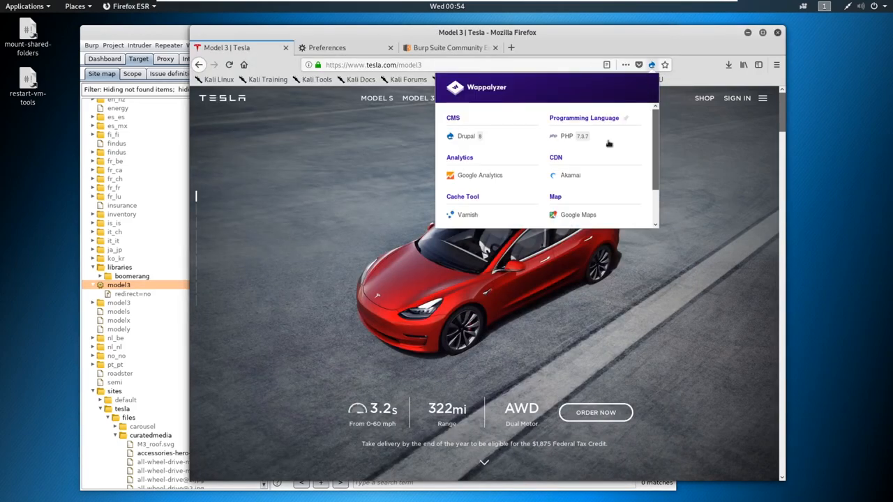
pyautogui.moveTo(568, 139)
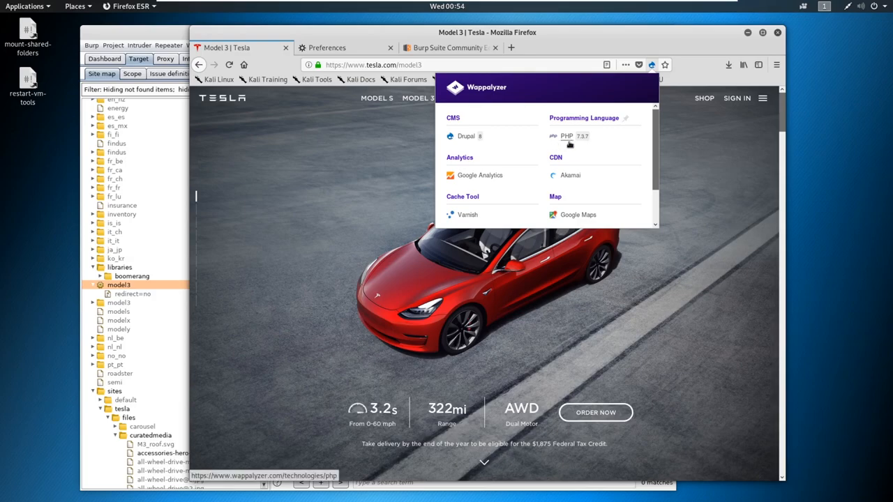
pyautogui.moveTo(590, 143)
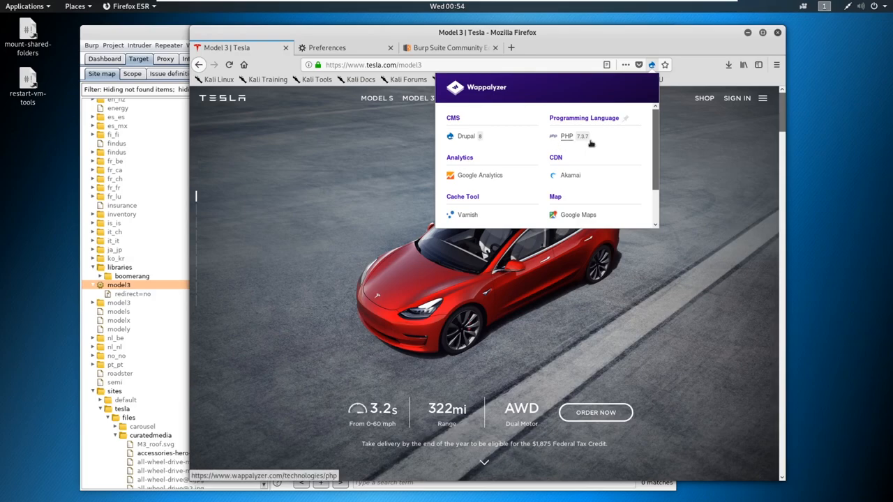
pyautogui.moveTo(465, 136)
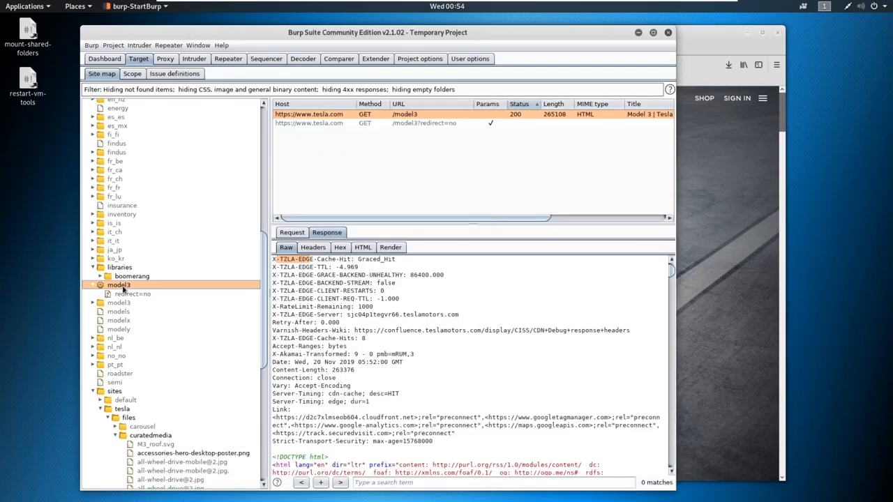
# Step: Scroll the /model3 raw response up to the X-Powered-By PHP/7.3.7 and X-Generator Drupal 8 headers
pyautogui.scroll(3)
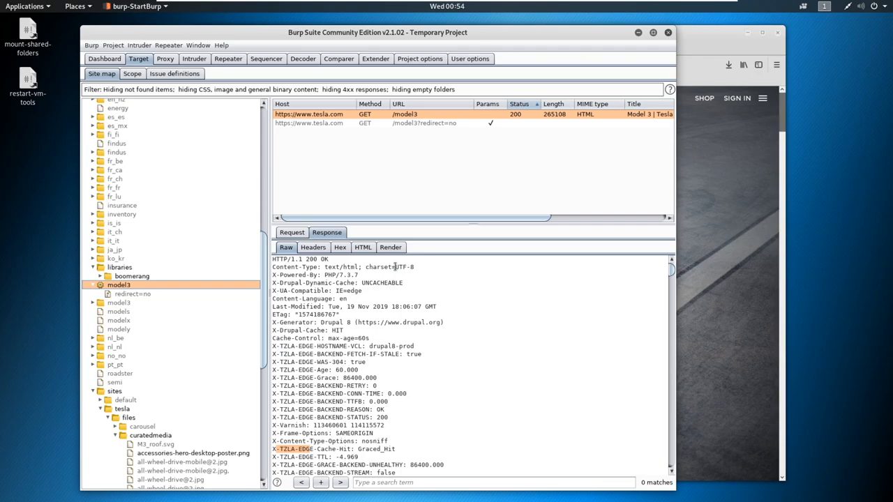
pyautogui.moveTo(361, 194)
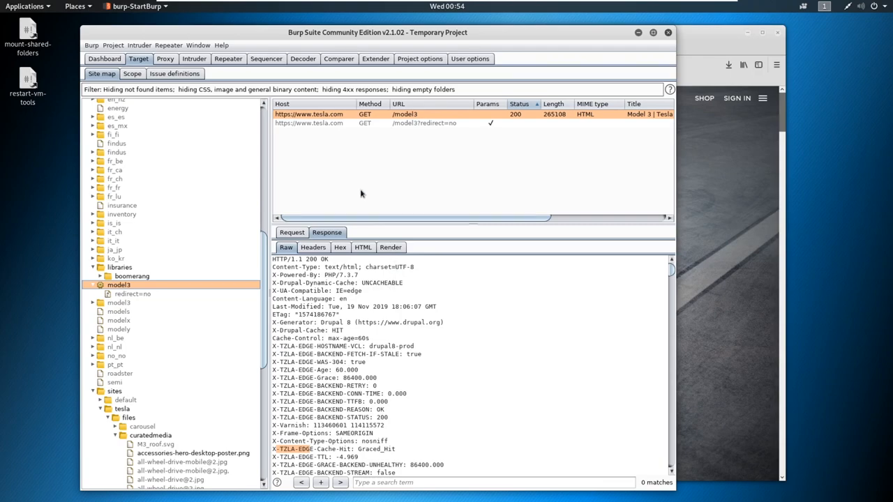